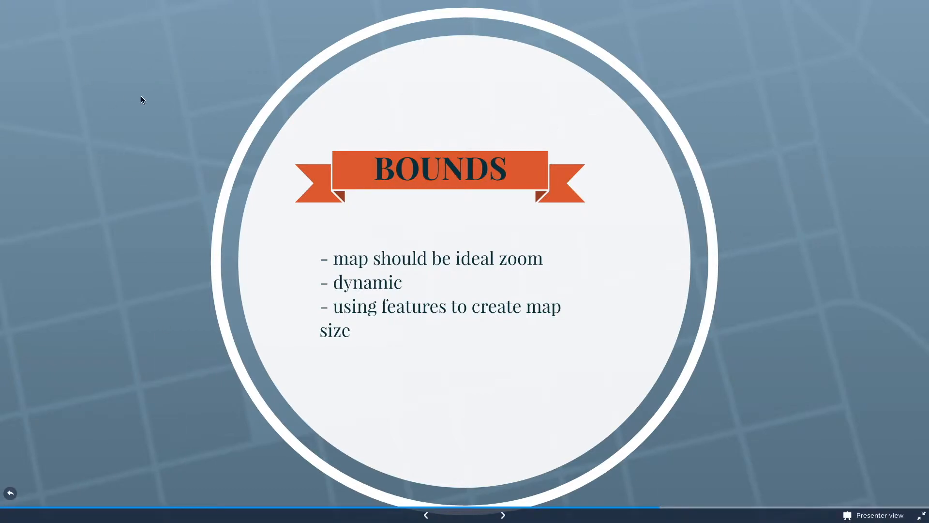
mouse_move(792, 87)
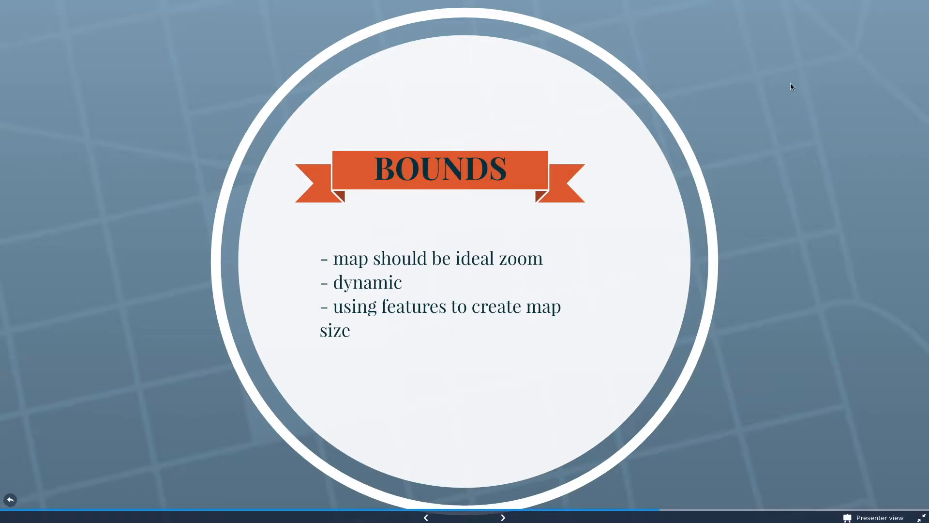
mouse_move(772, 70)
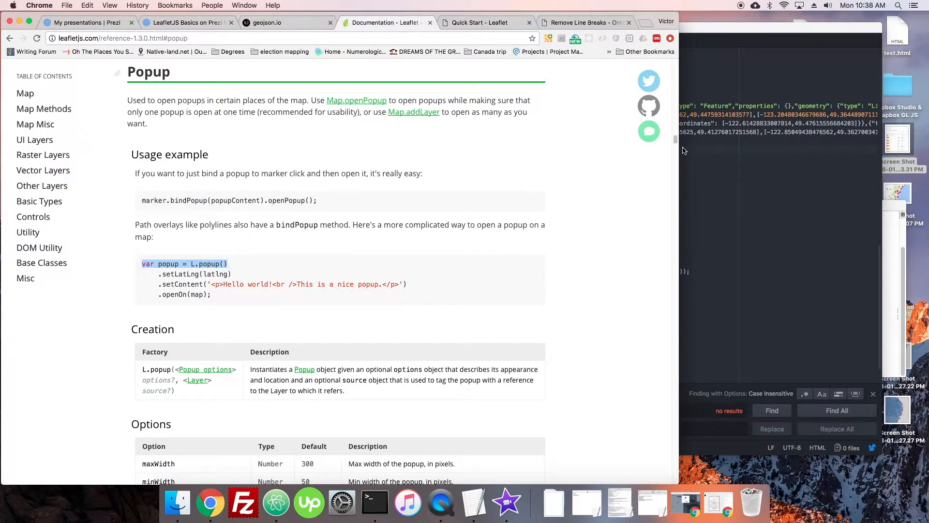
Browse the Bounds class reference, reading its creation factories and methods table.
scroll("up", 3)
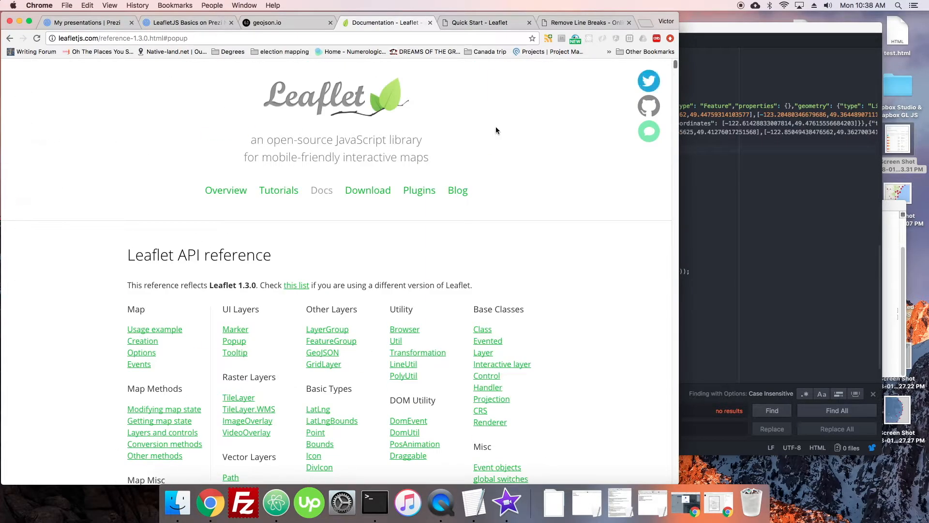
scroll("down", 3)
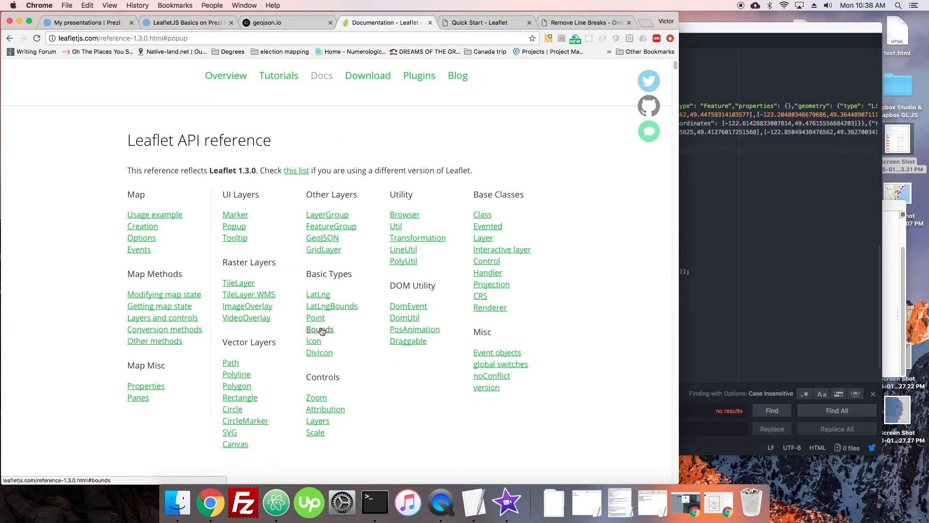
left_click(320, 329)
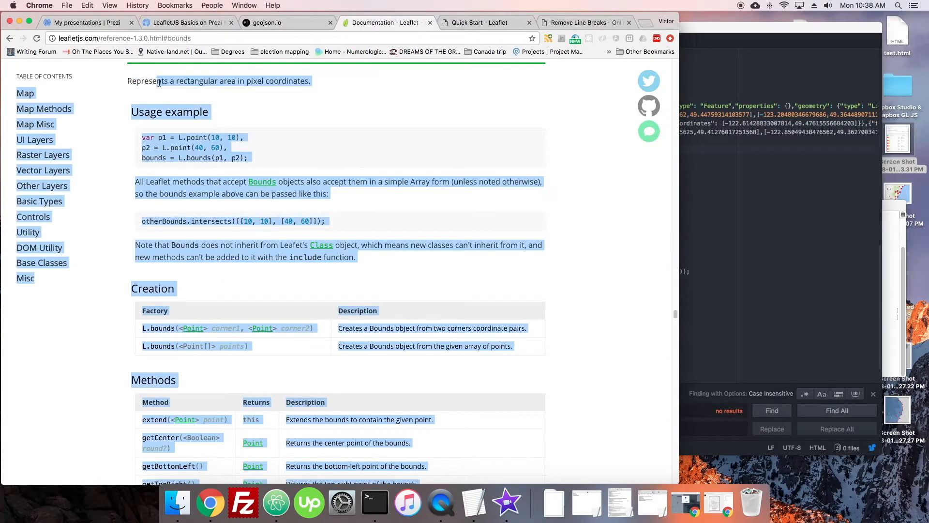
left_click(299, 81)
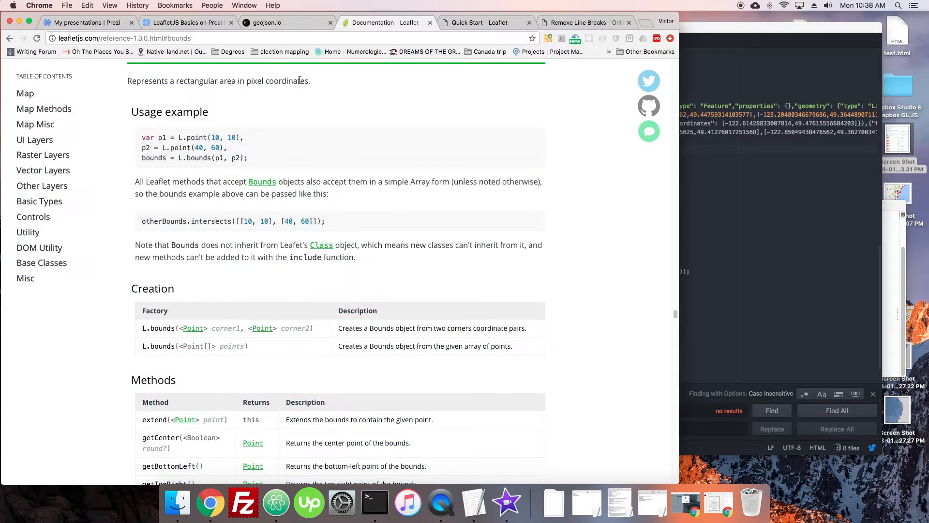
scroll("up", 3)
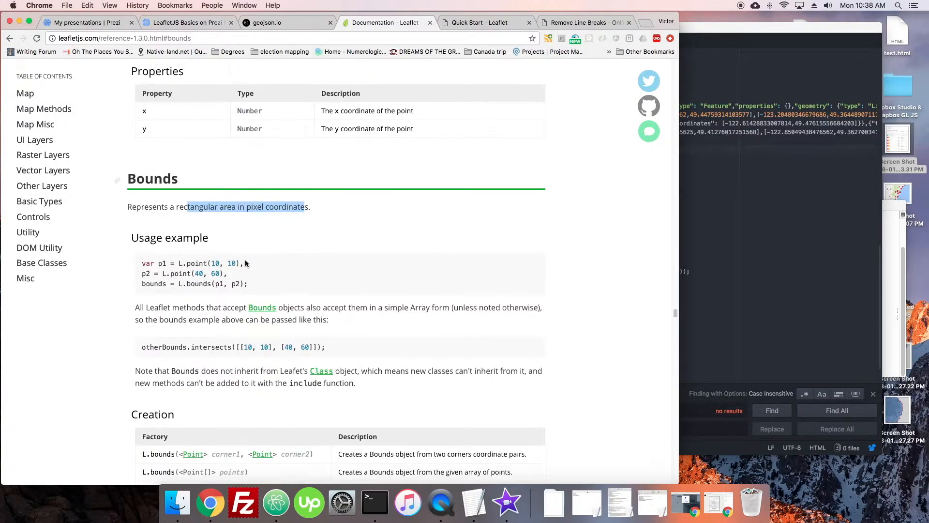
scroll("down", 3)
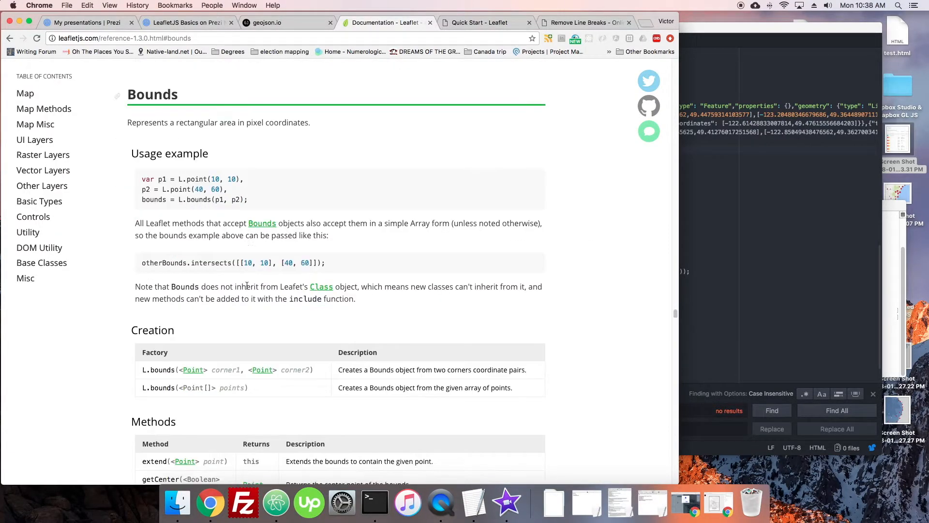
scroll("down", 3)
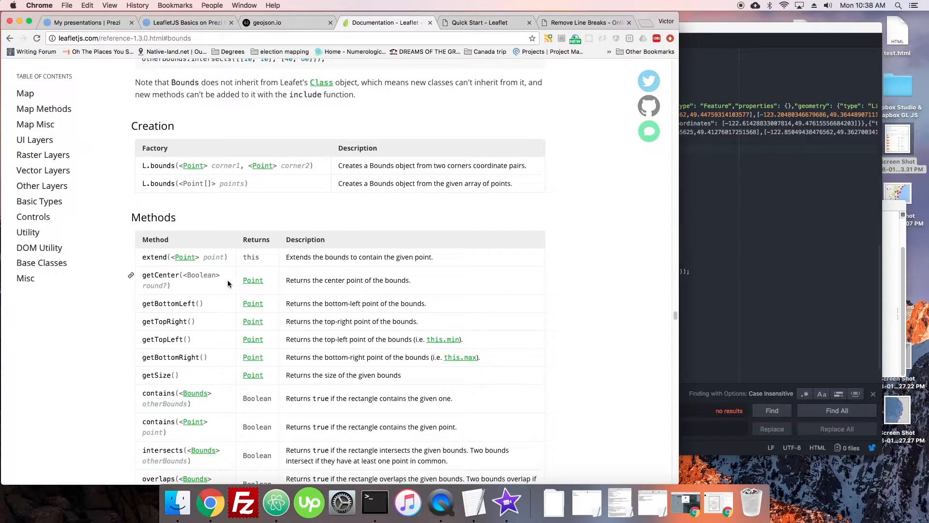
scroll("up", 3)
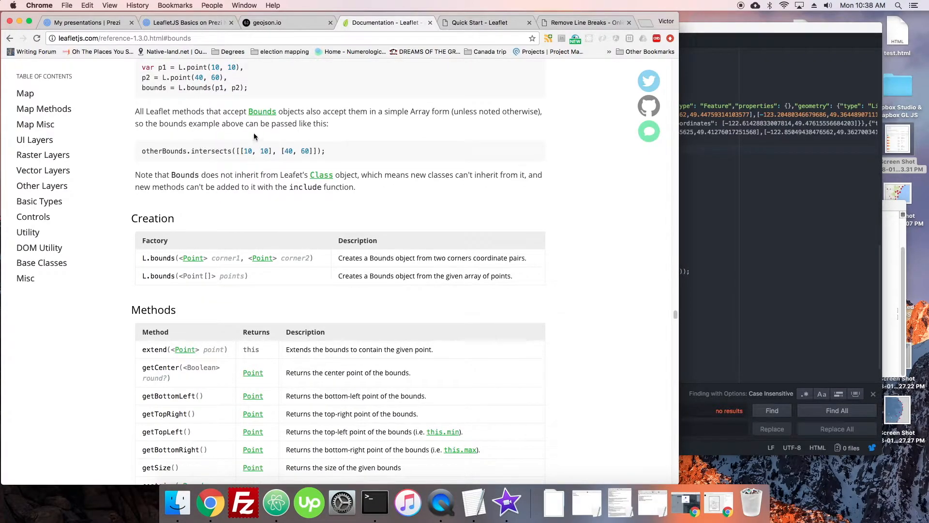
mouse_move(494, 134)
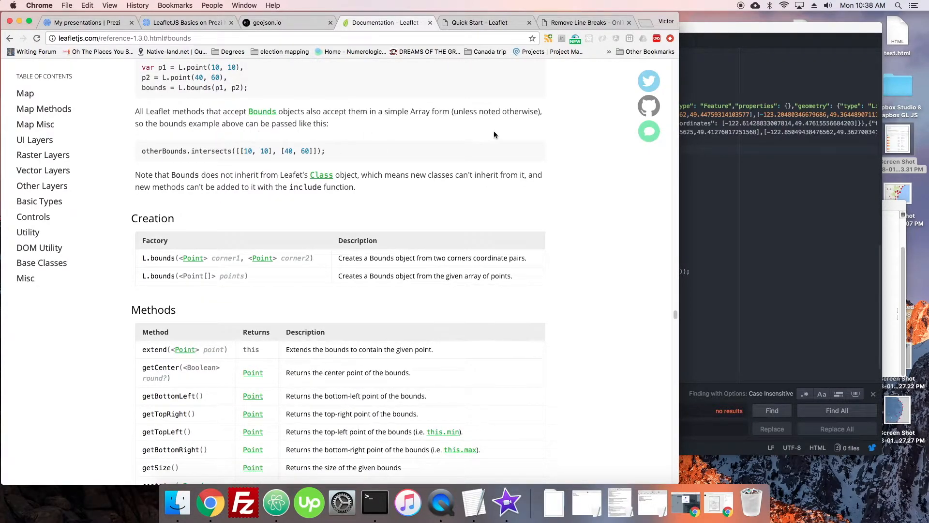
mouse_move(513, 177)
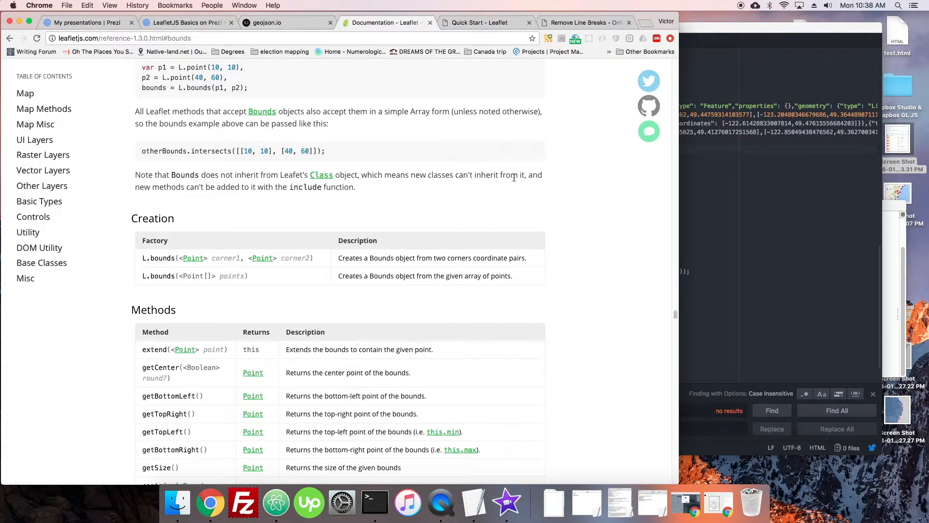
mouse_move(64, 85)
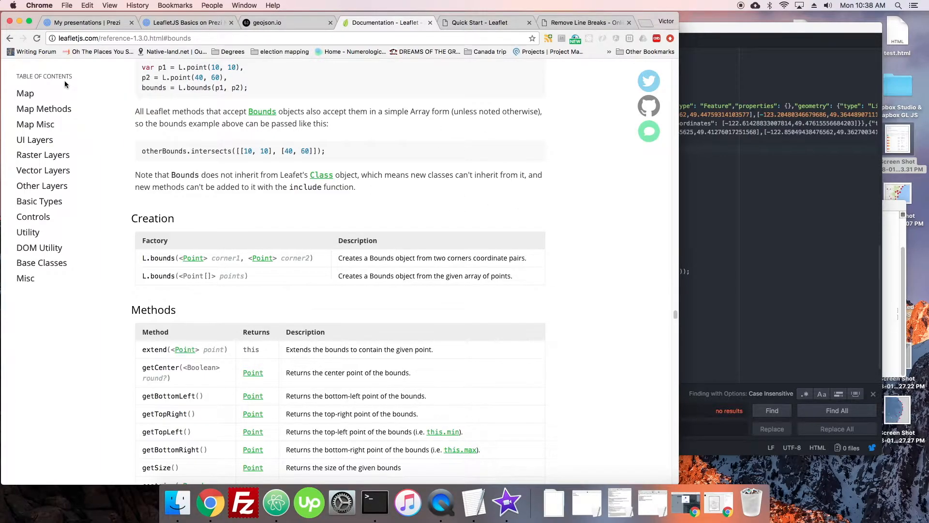
Switch to the local Leaflet map page to inspect the black markers.
left_click(478, 22)
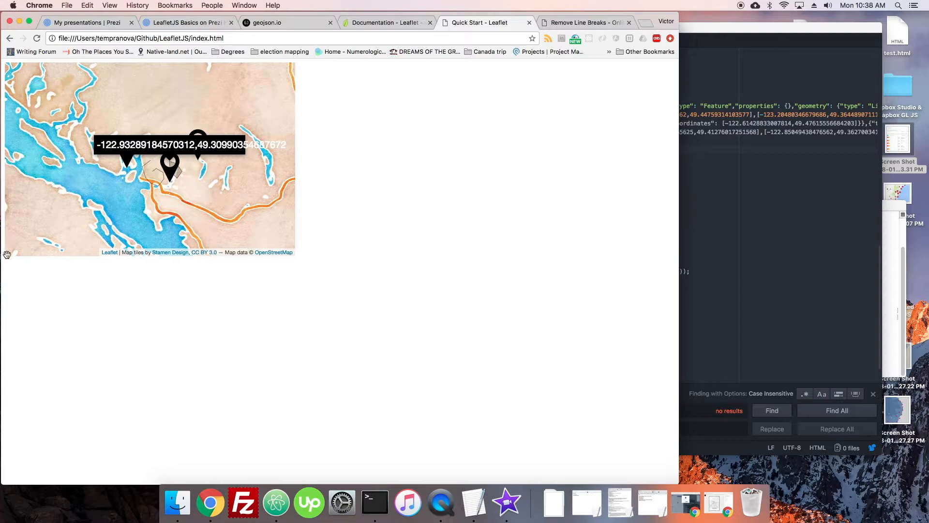
mouse_move(31, 236)
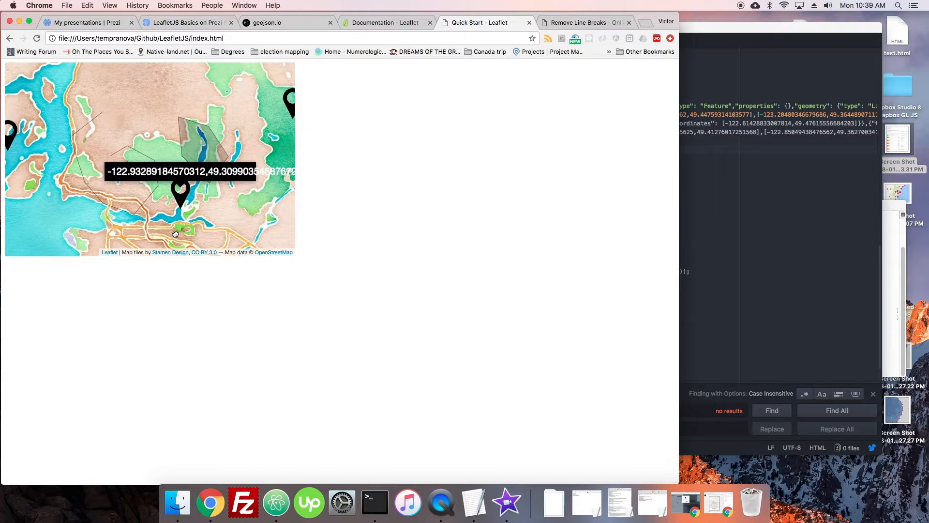
mouse_move(120, 152)
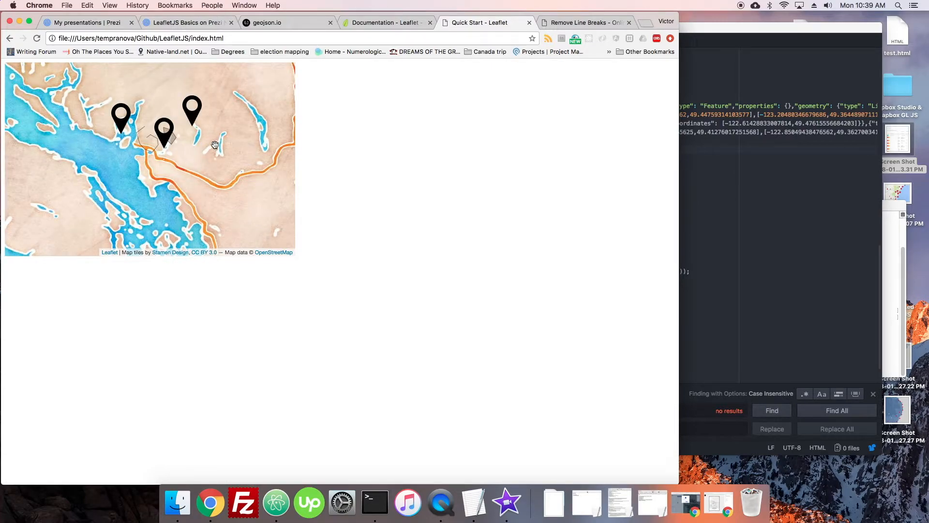
mouse_move(505, 182)
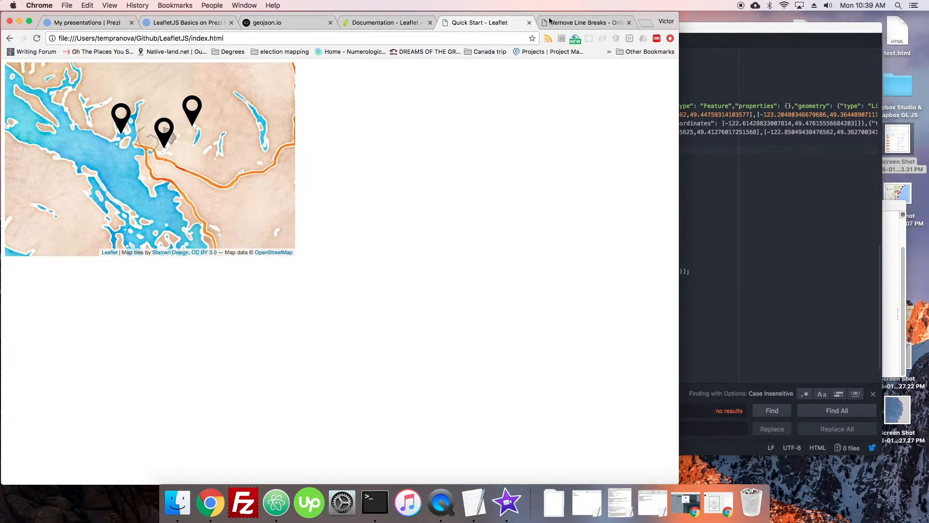
mouse_move(168, 146)
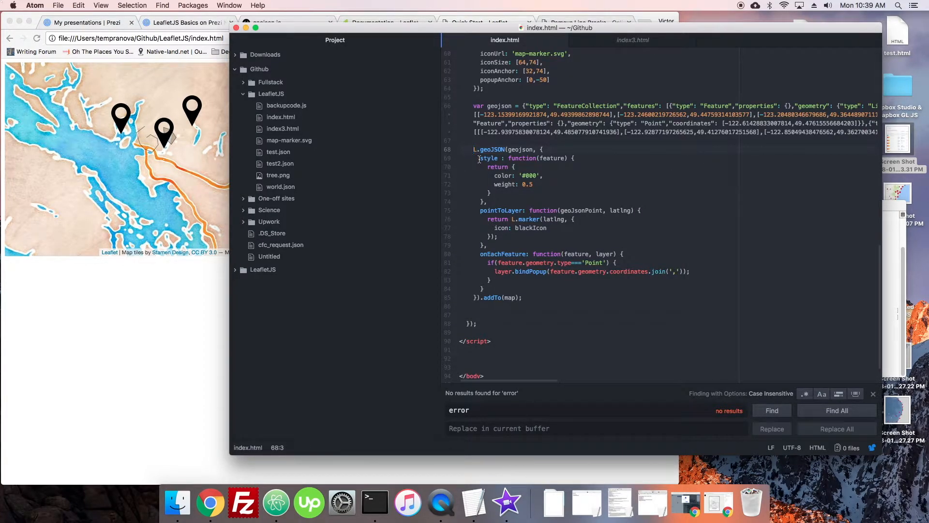
Store the GeoJSON layer as var addedGeoJSON and add map.fitBounds(addedGeoJSON.getBounds()), then save.
type("var addedGeoJSON =")
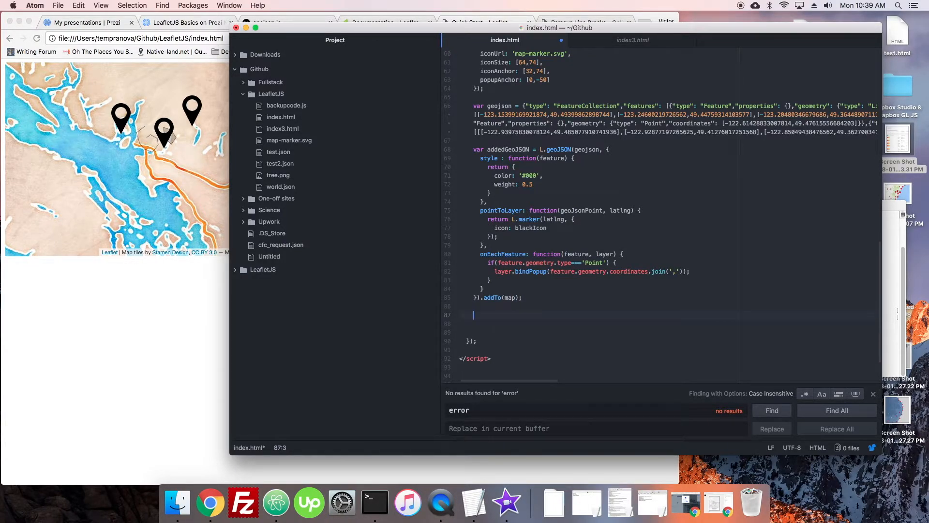
type("map.setBounds(addedGeoJSON")
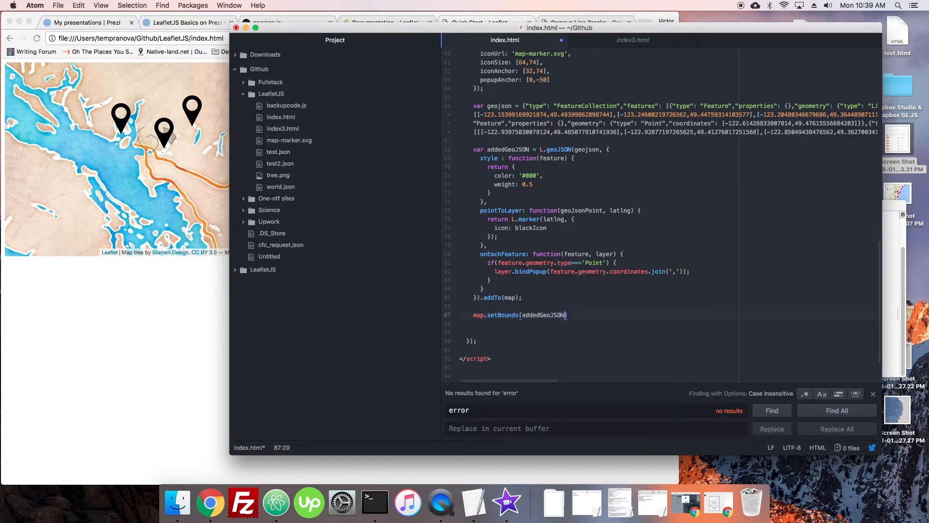
type(".getBound(0)")
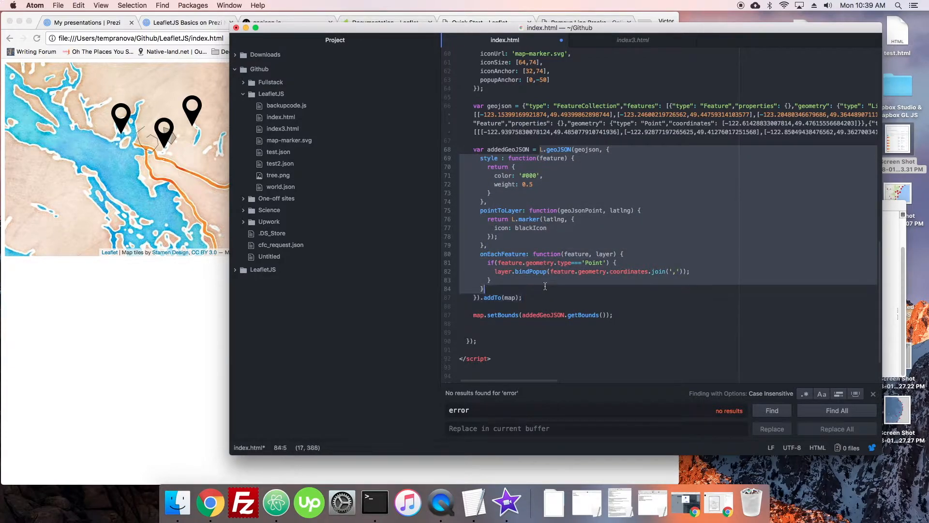
left_click(540, 149)
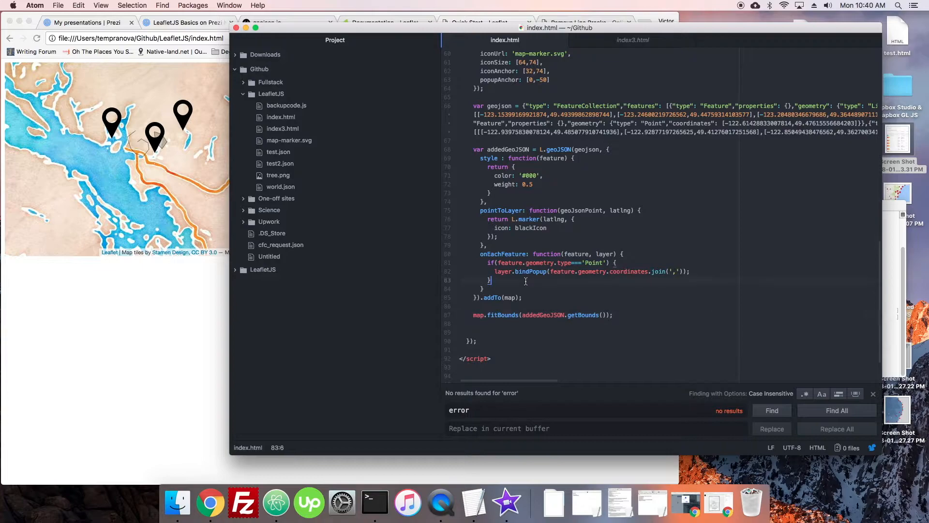
left_click(480, 326)
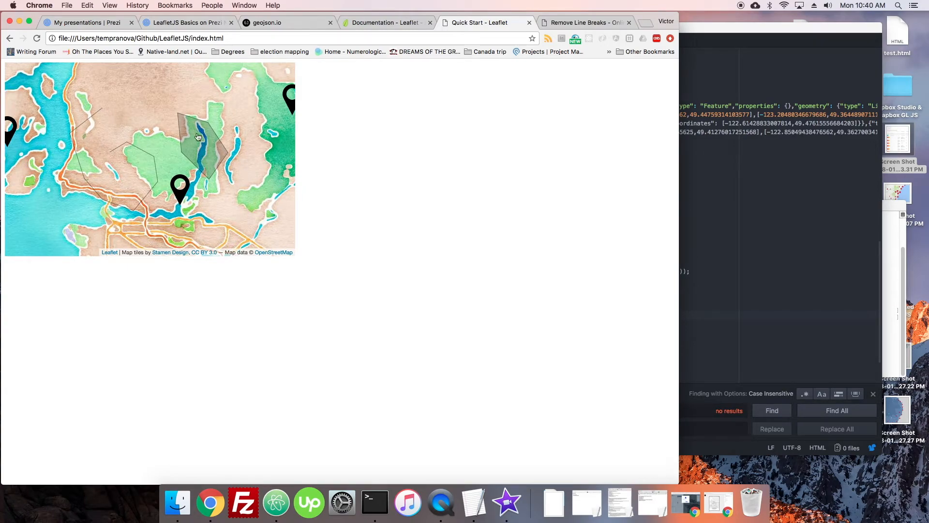
mouse_move(268, 126)
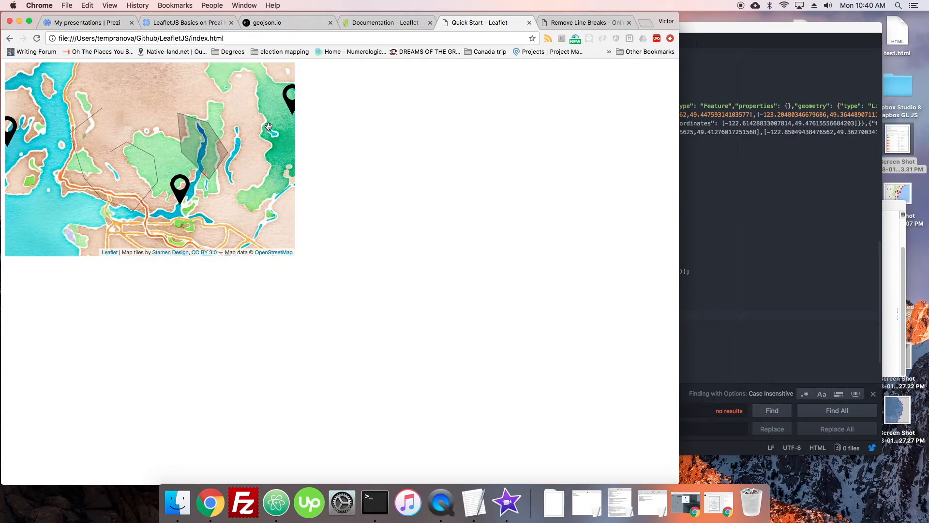
mouse_move(534, 169)
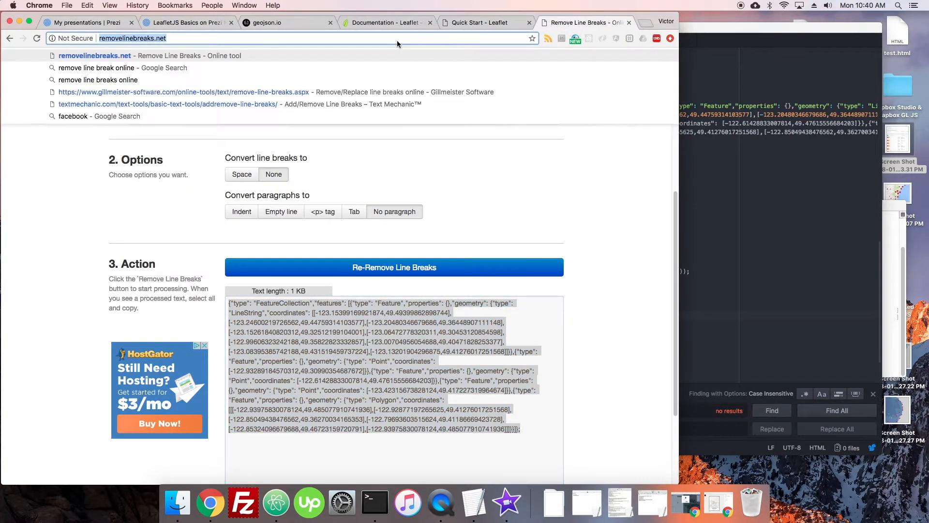
Search 'adding padding to bounds leaflet' and open the Stack Overflow fitBounds padding answer.
type("adding padding t")
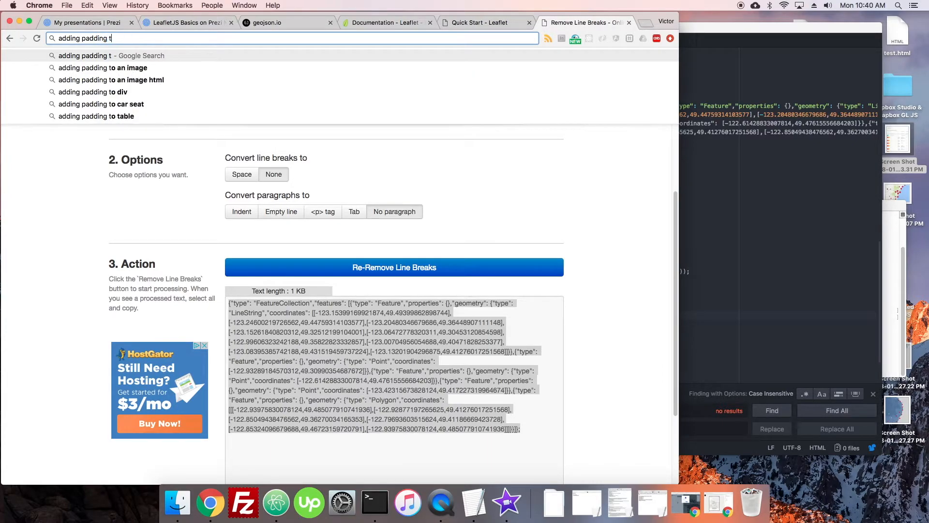
key("Return")
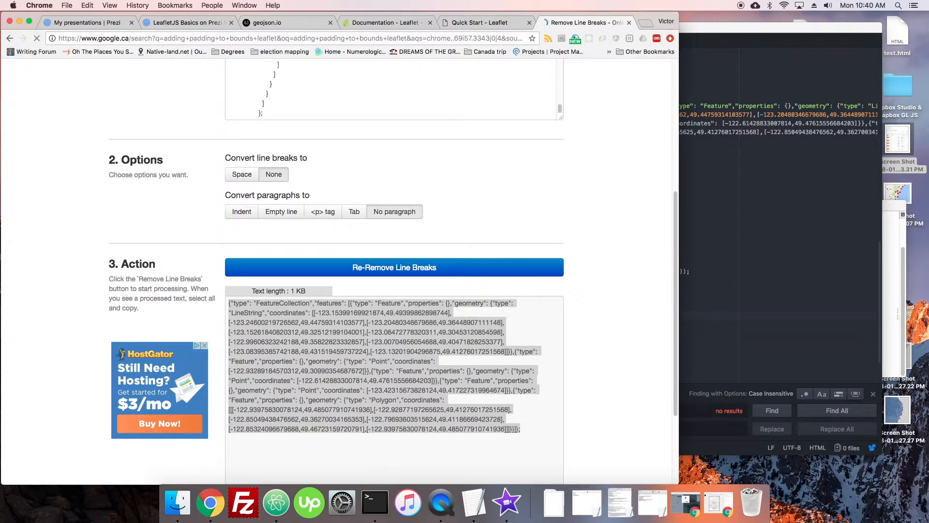
left_click(178, 148)
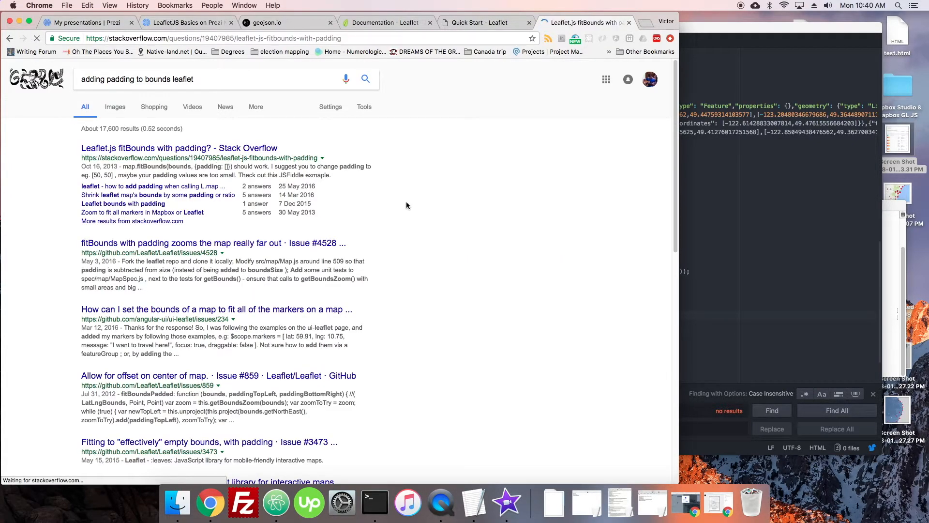
left_click(178, 147)
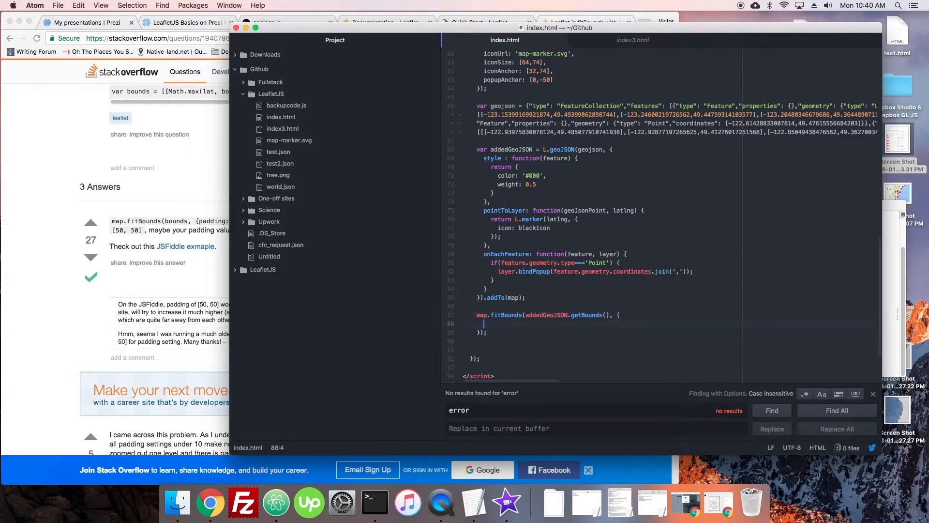
Add padding: [20,20] to the fitBounds options and check the result on the map page.
type("padding: 20")
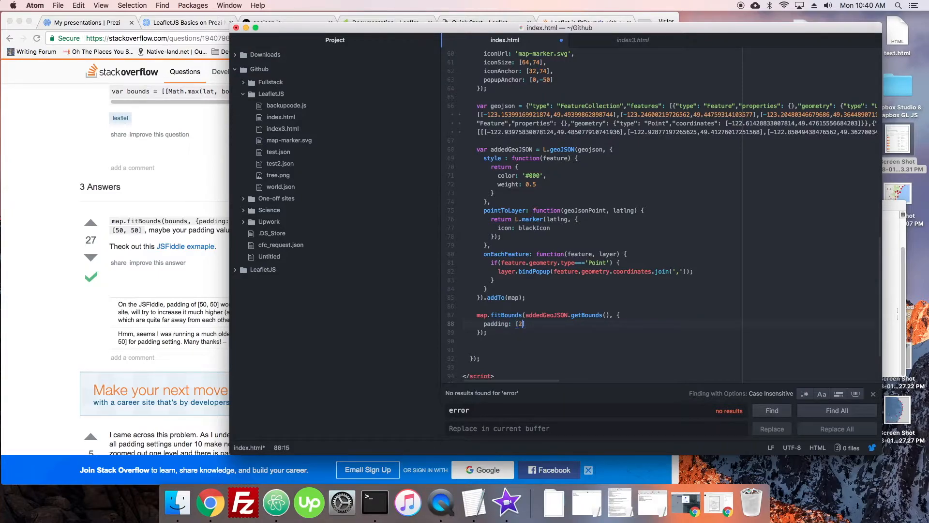
type("0,20")
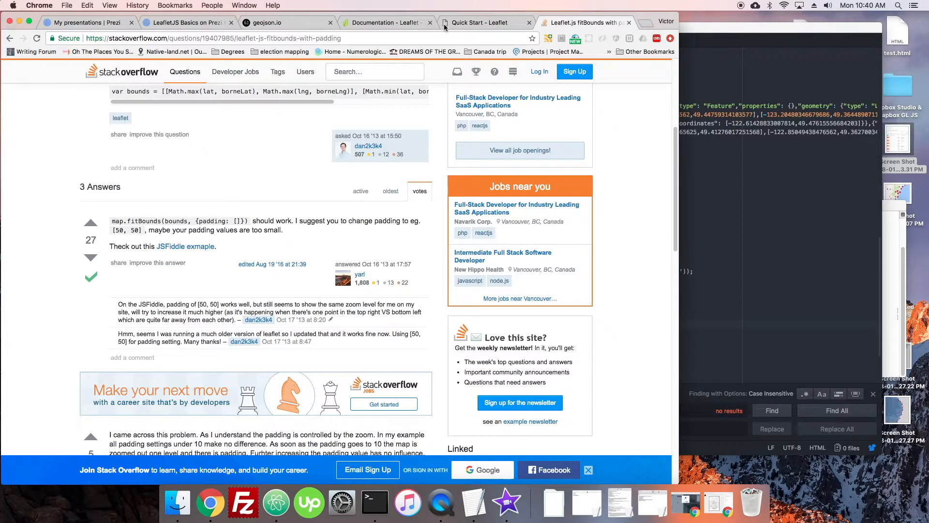
left_click(480, 22)
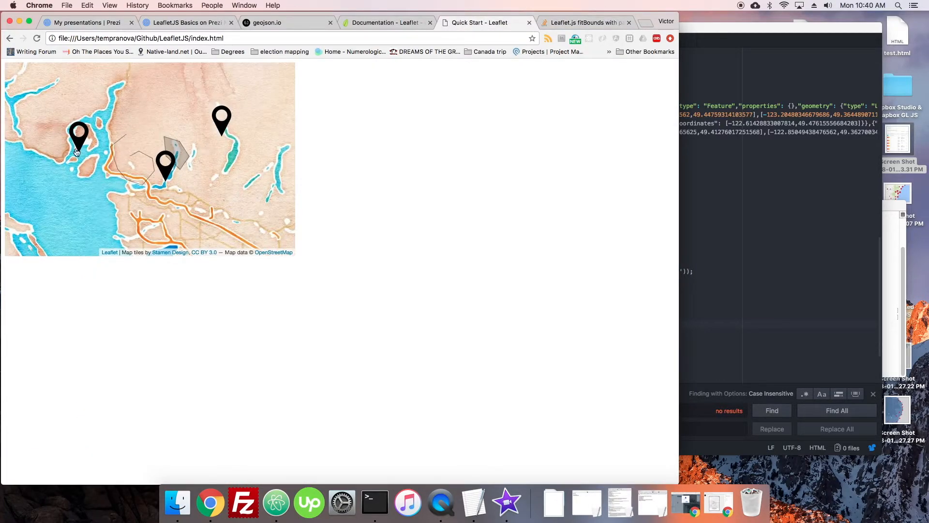
mouse_move(487, 185)
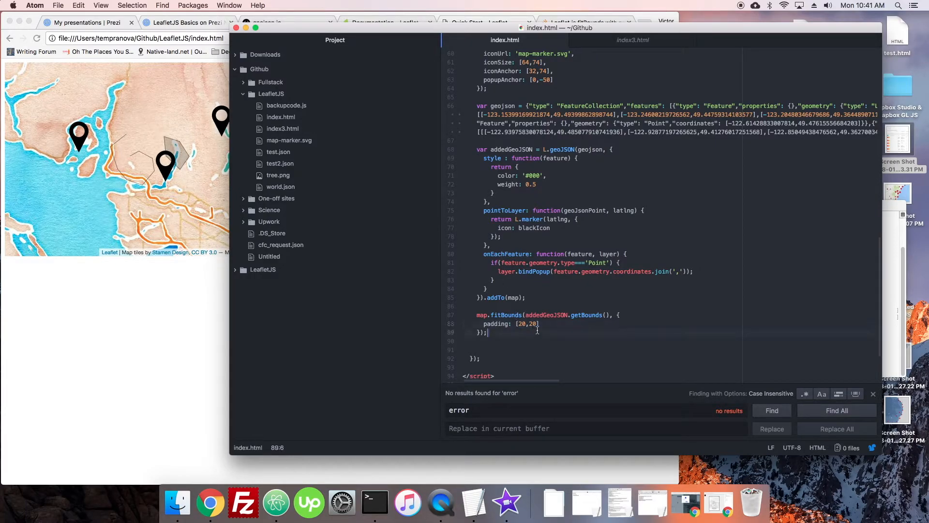
Review the L.geoJSON call in index.html and highlight a term in the Bounds documentation.
left_click(495, 105)
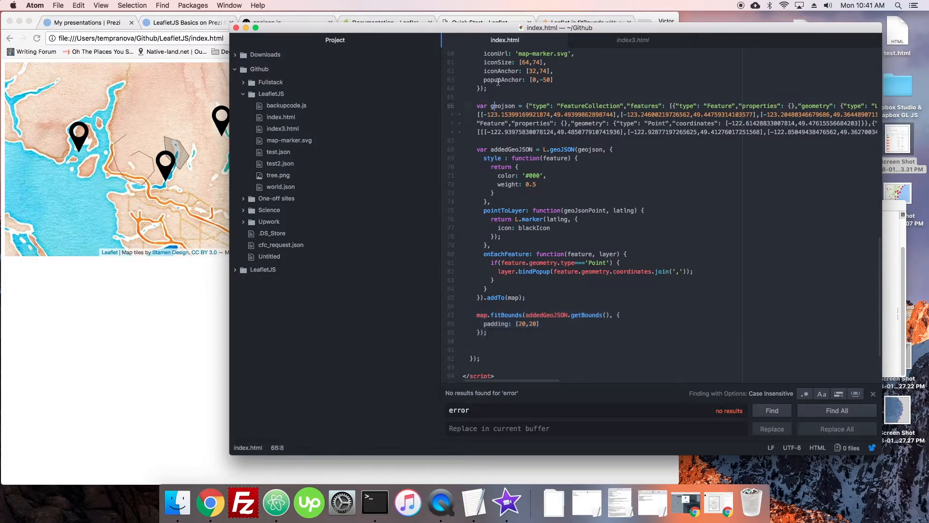
scroll("up", 3)
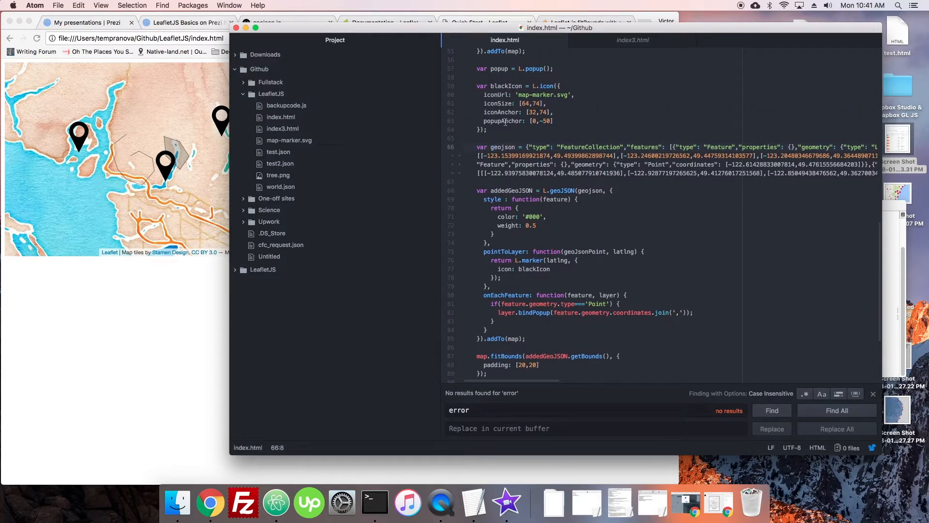
scroll("down", 3)
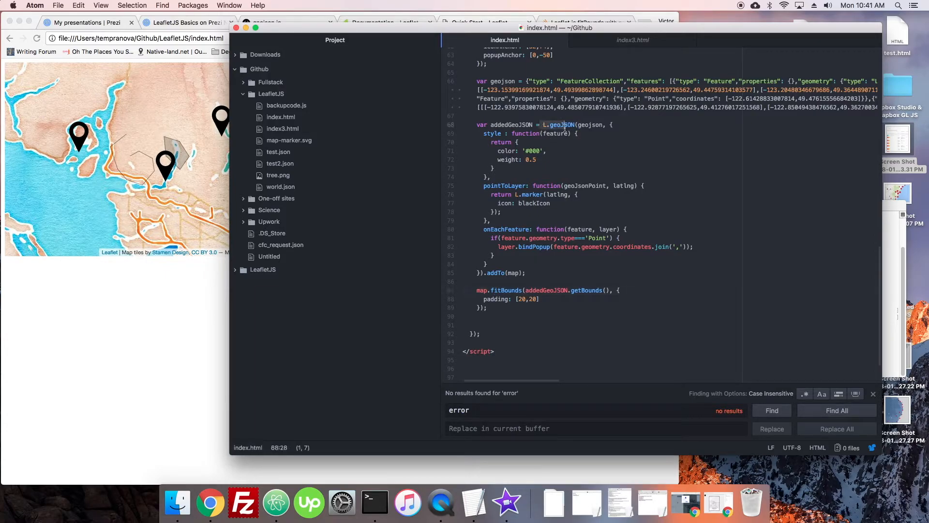
left_click(572, 289)
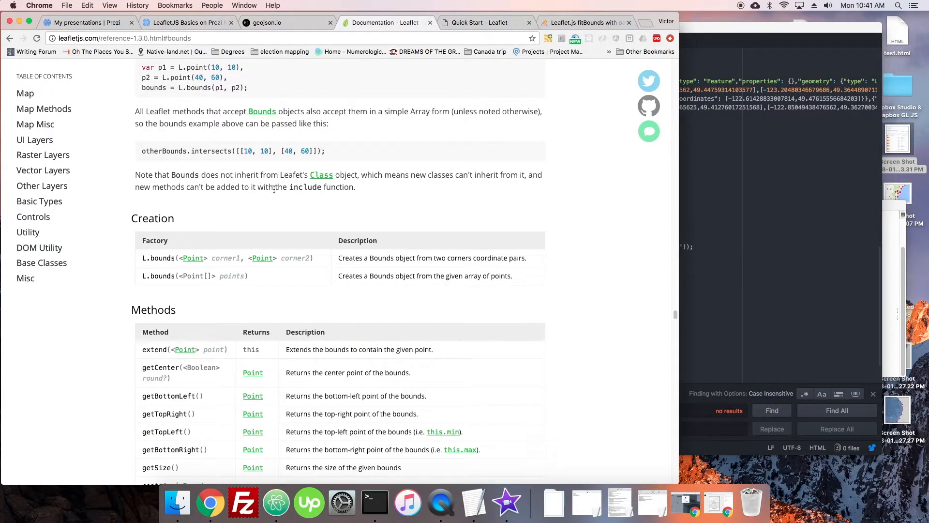
double_click(154, 349)
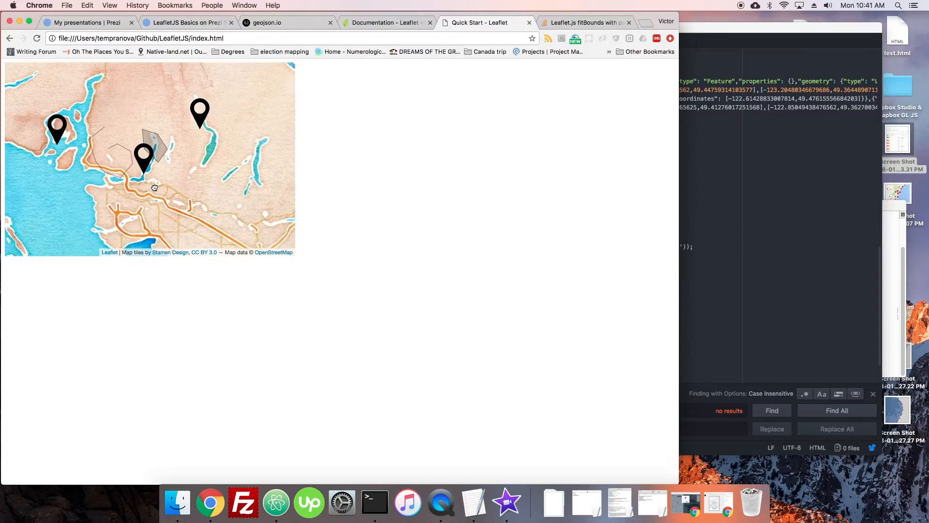
Comment out the GeoJSON layer and fitBounds block with Cmd+/, then start a var marker1 line above it.
left_click_drag(154, 188, 178, 154)
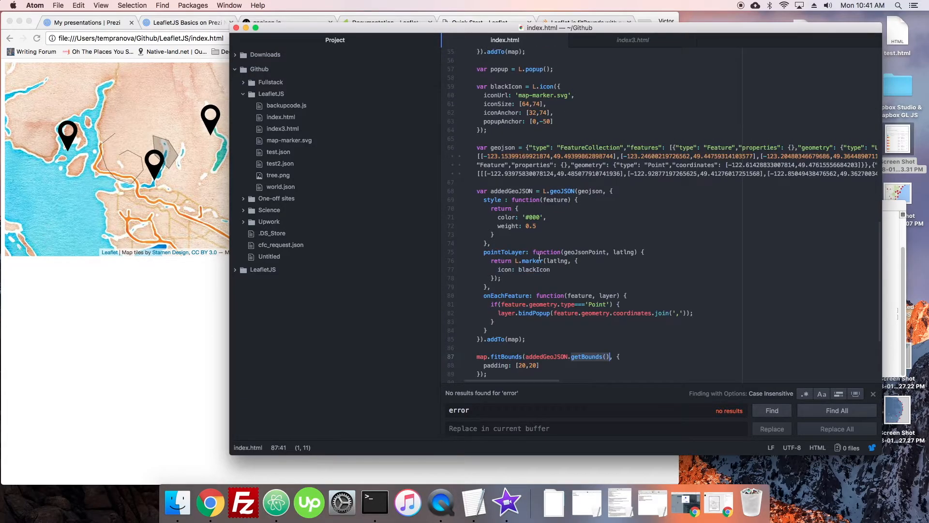
scroll("up", 3)
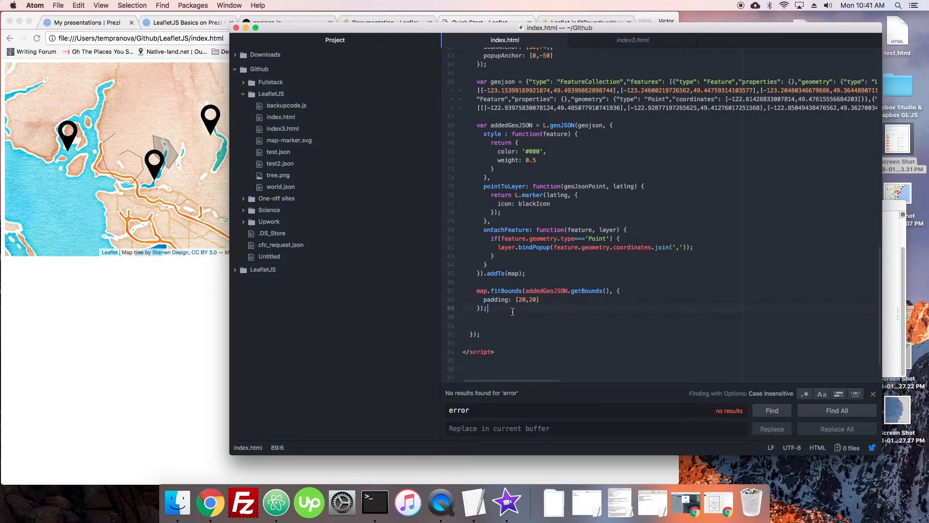
left_click(525, 125)
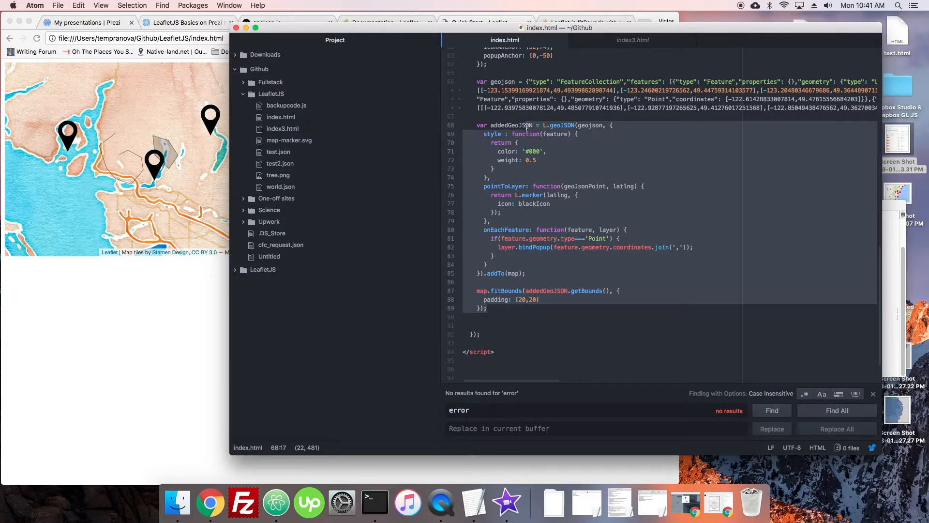
key("cmd+/")
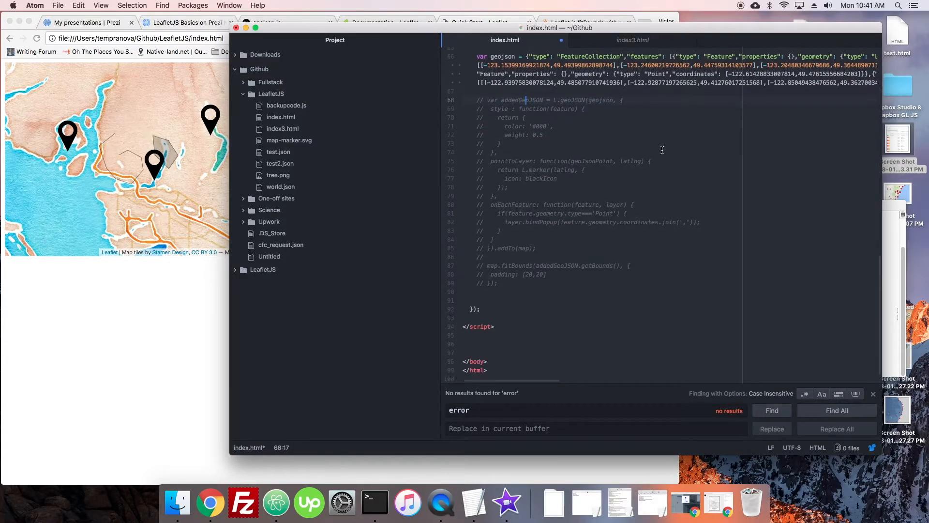
scroll("up", 3)
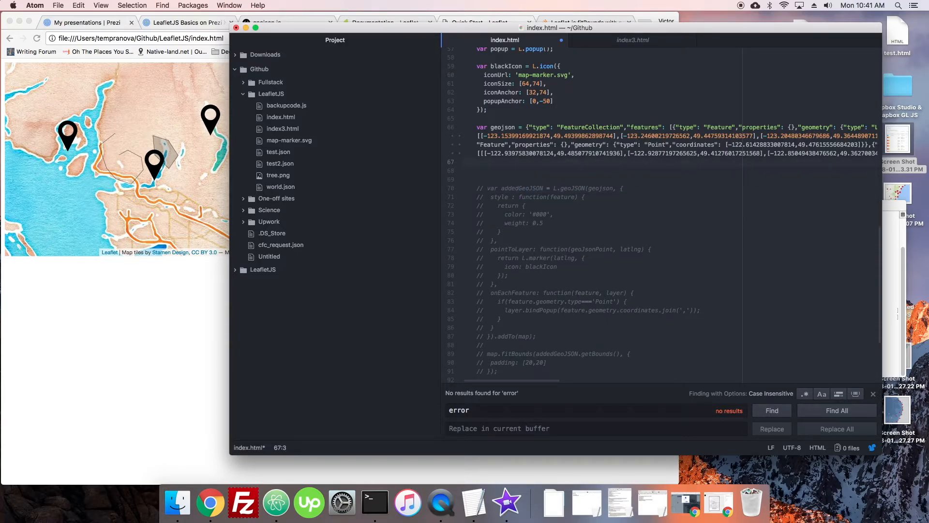
type("var marke1")
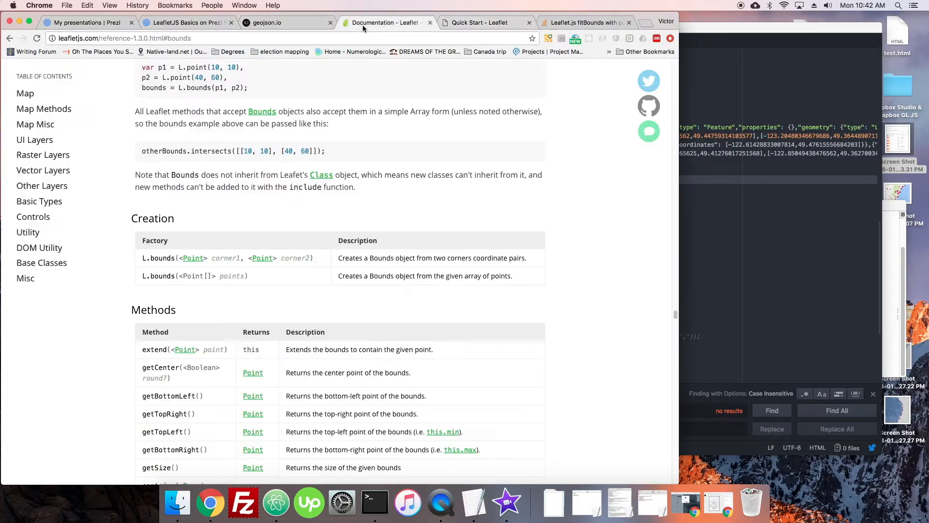
Open the Marker section of the API reference and read through its Options table.
scroll("up", 3)
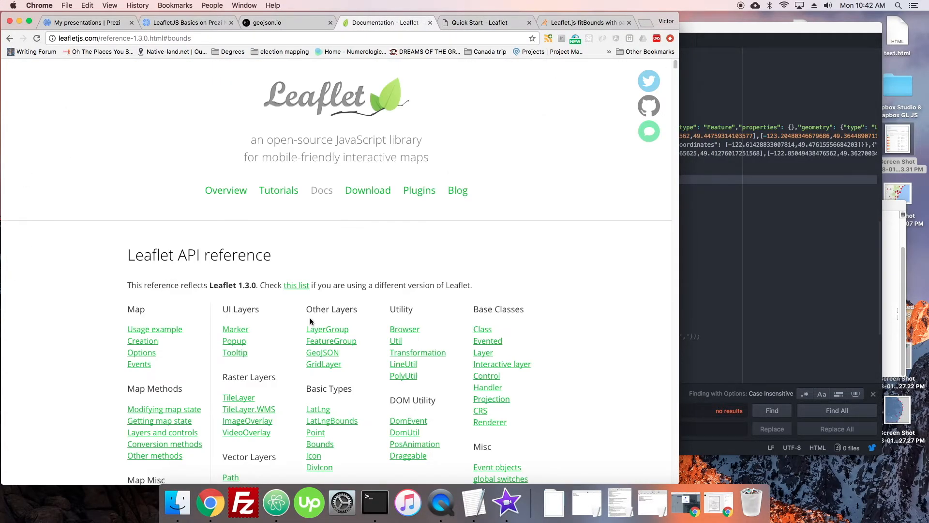
left_click(235, 329)
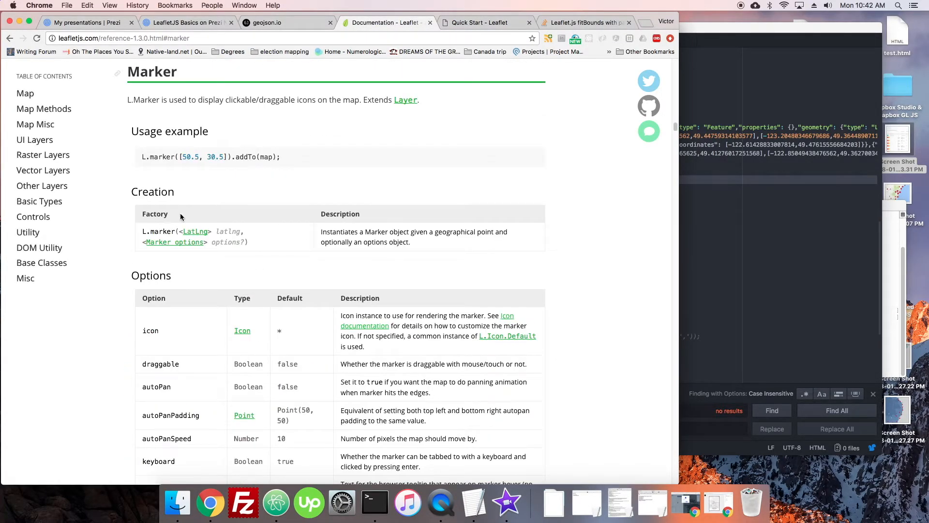
scroll("down", 3)
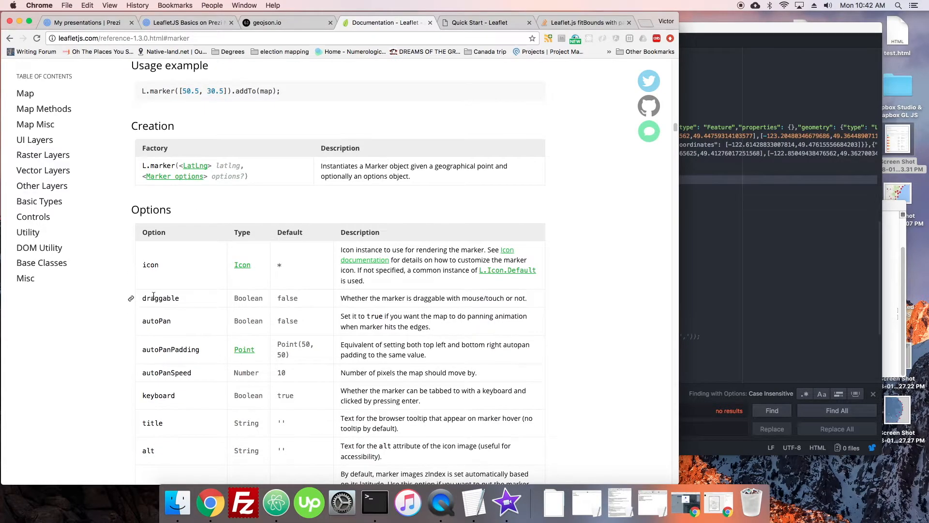
scroll("down", 3)
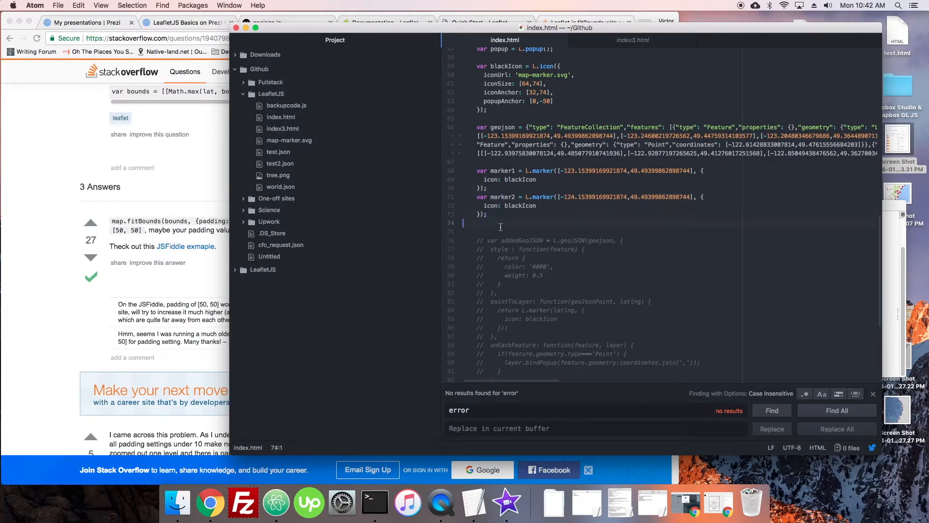
Add marker1.addTo(map);, reload the map, and edit marker1's coordinates to latitude-first order.
type("marker1.ad")
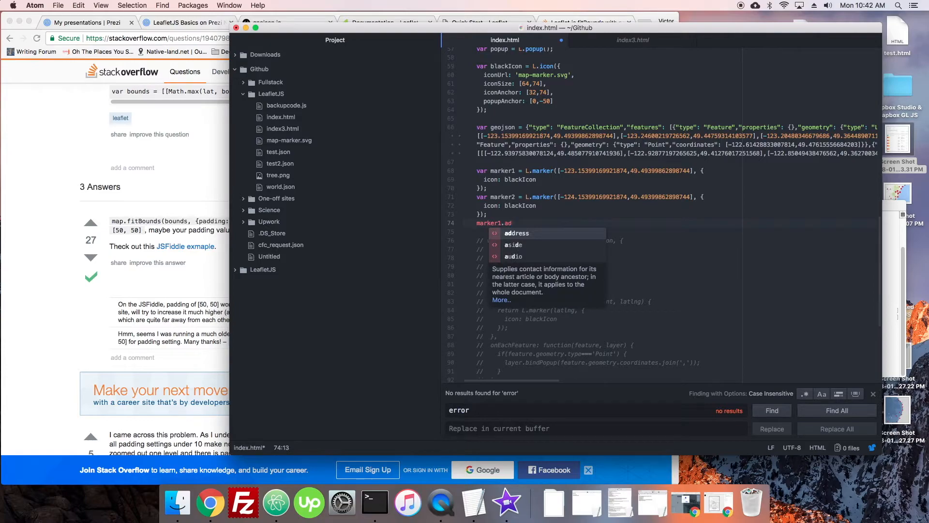
type("d")
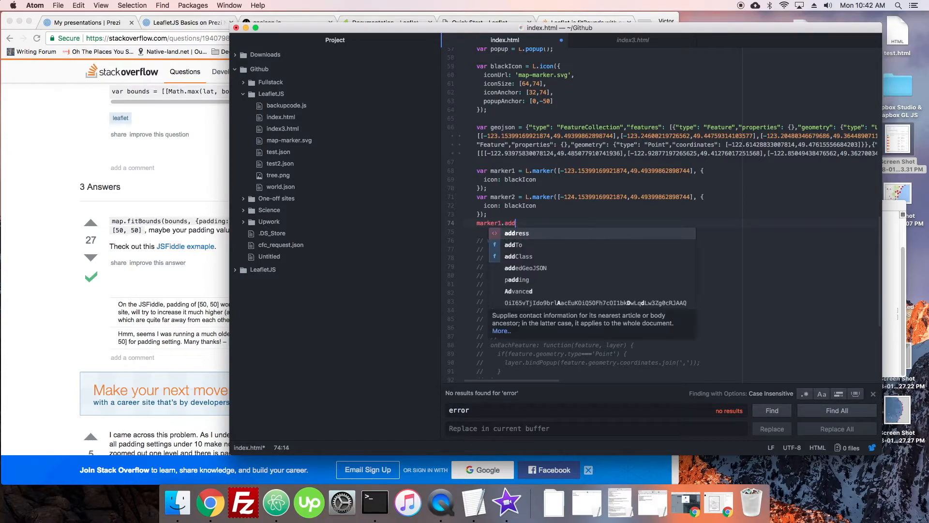
type("To_e")
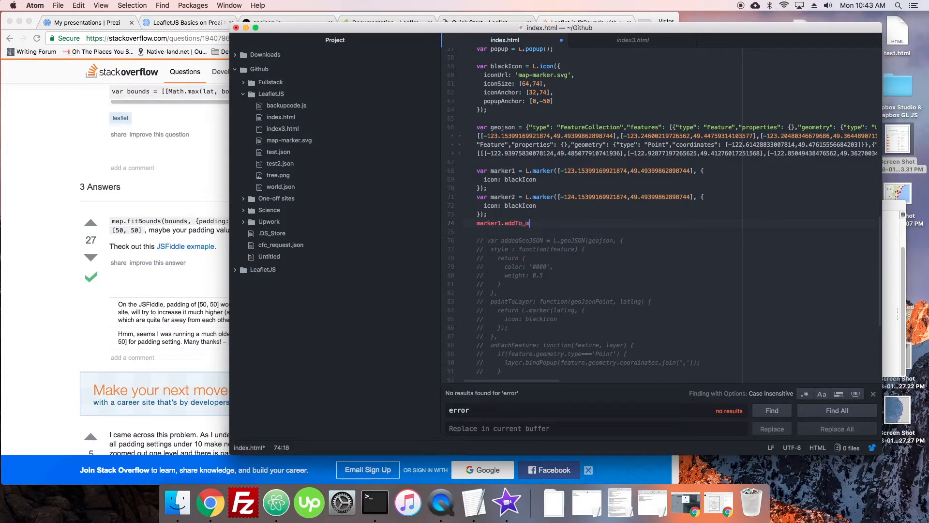
type("map)")
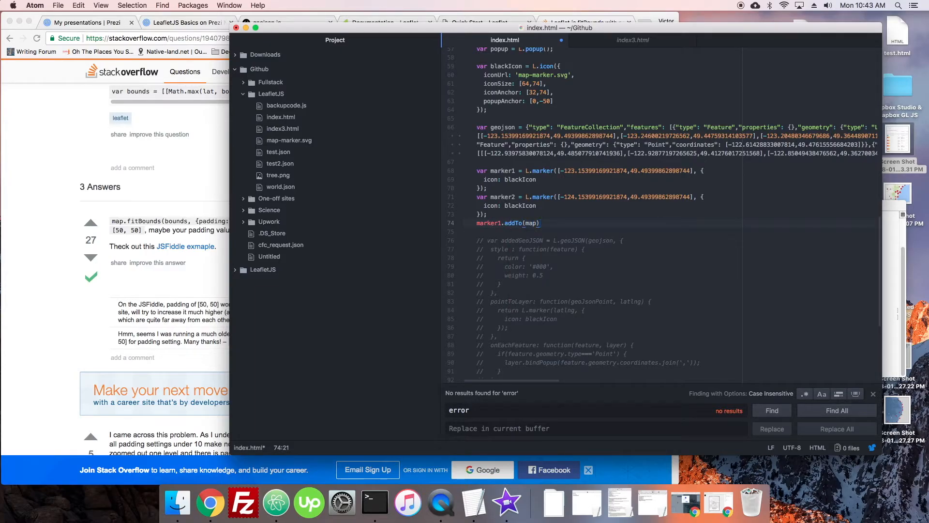
left_click(482, 23)
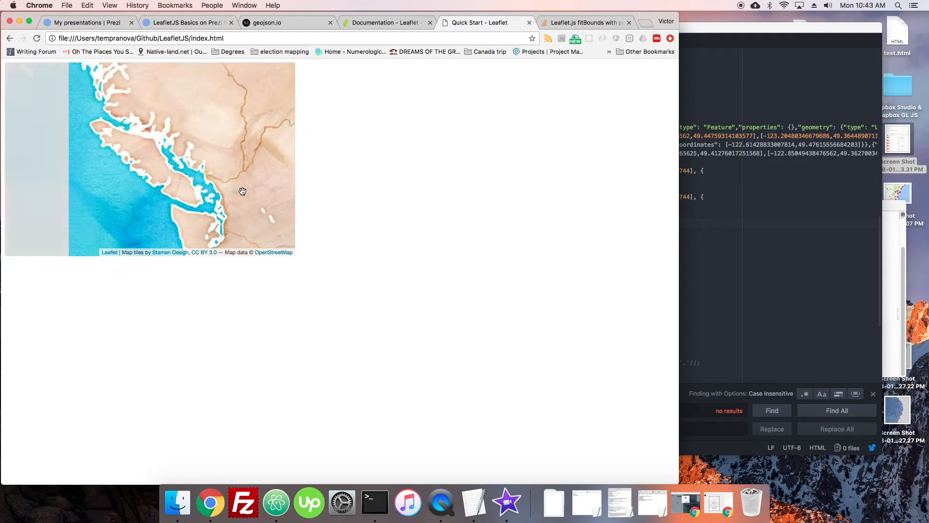
key("F12")
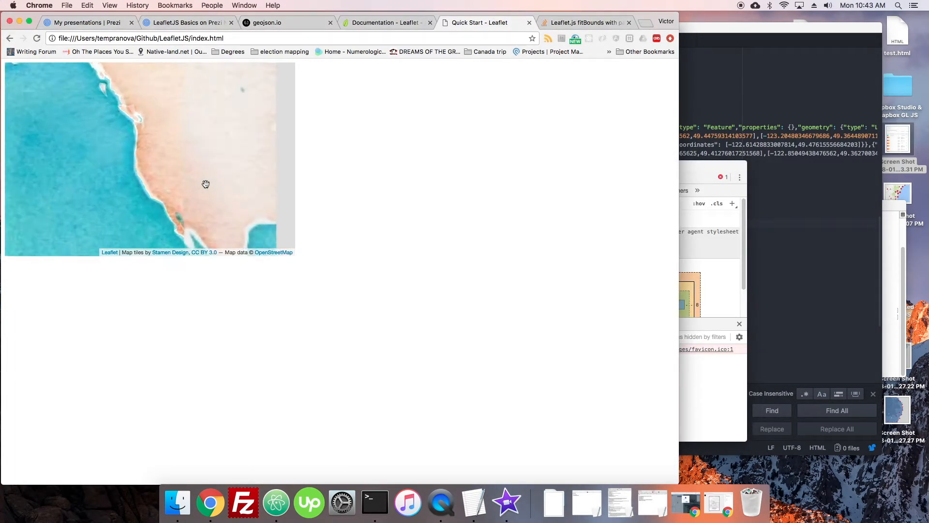
scroll("down", 3)
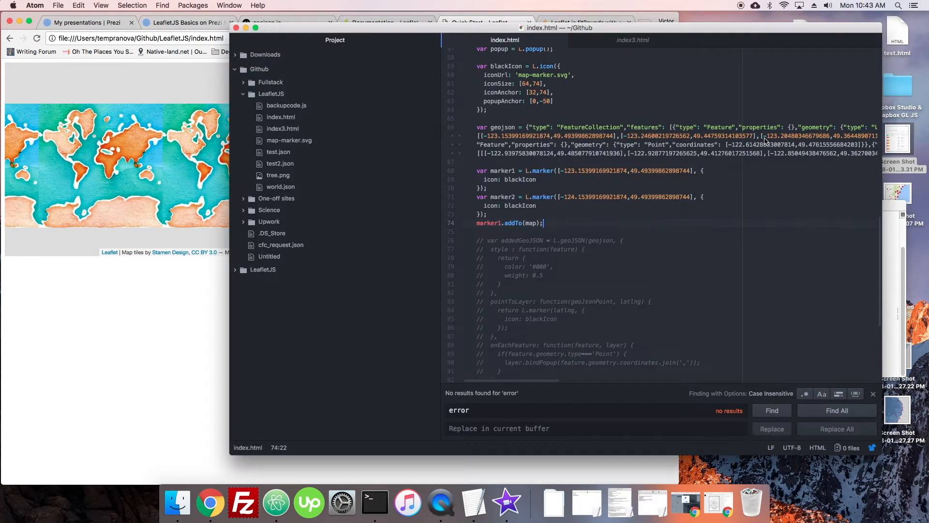
mouse_move(754, 180)
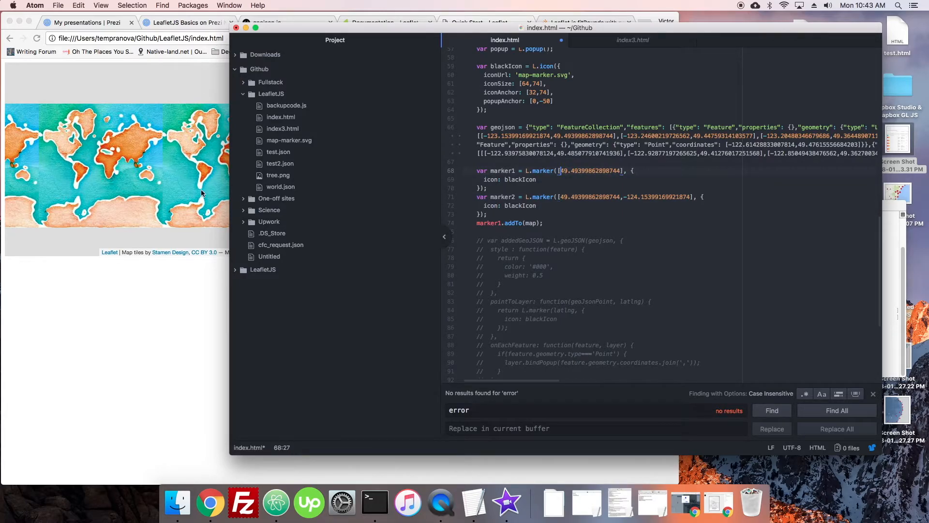
left_click(210, 504)
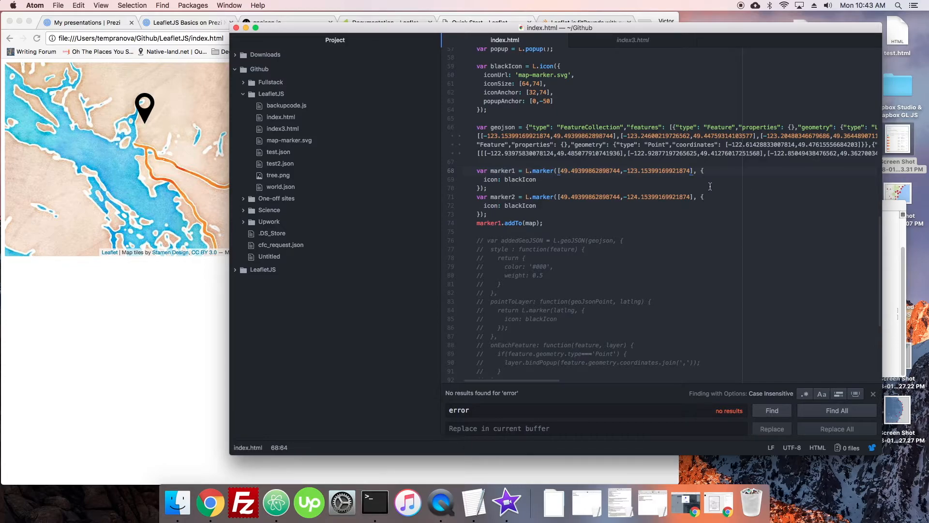
Open the FeatureGroup section of the Leaflet API reference under Other Layers.
left_click(539, 223)
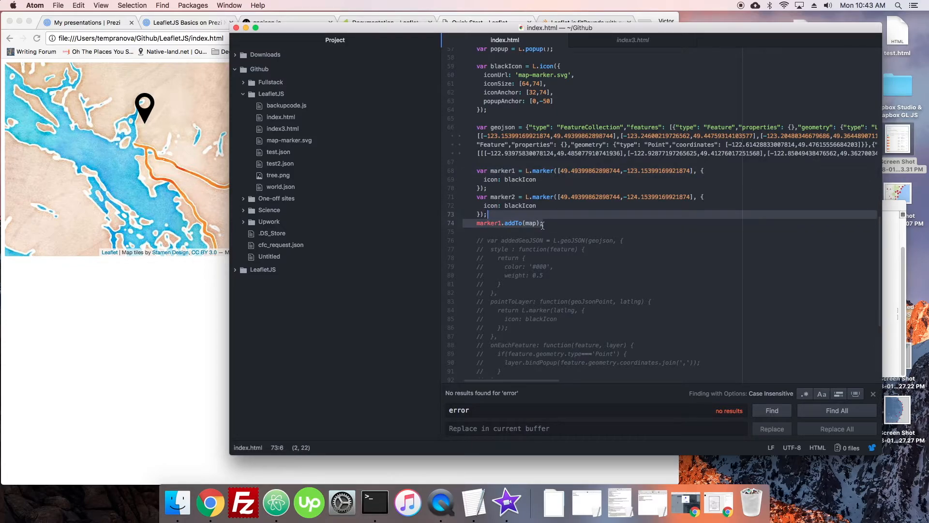
left_click(210, 503)
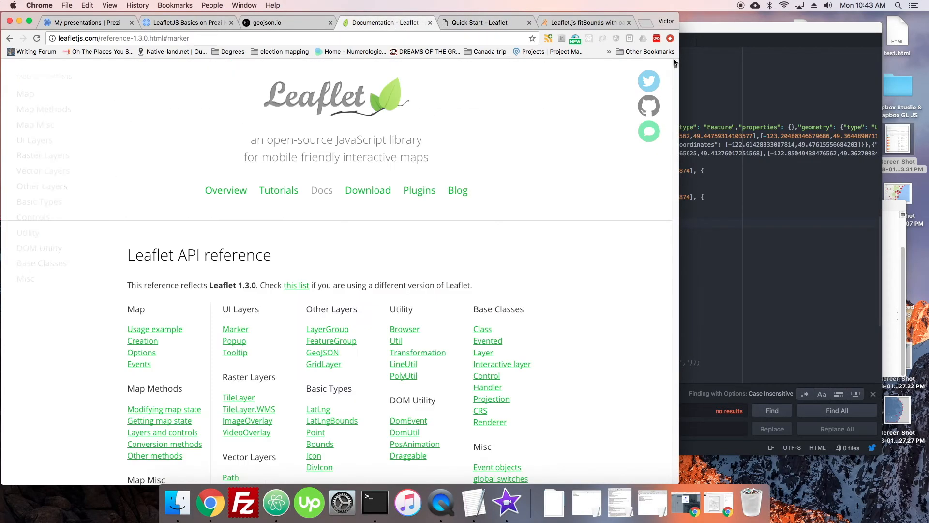
scroll("down", 3)
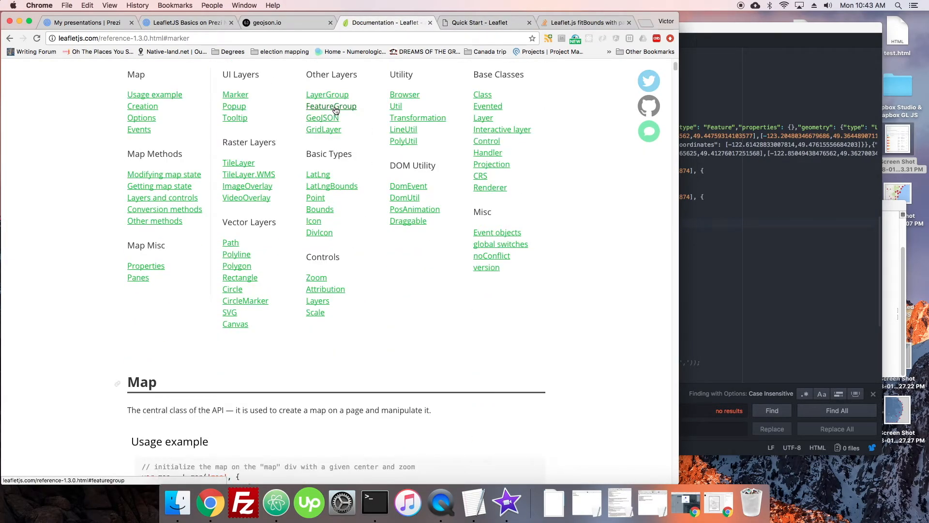
left_click(331, 106)
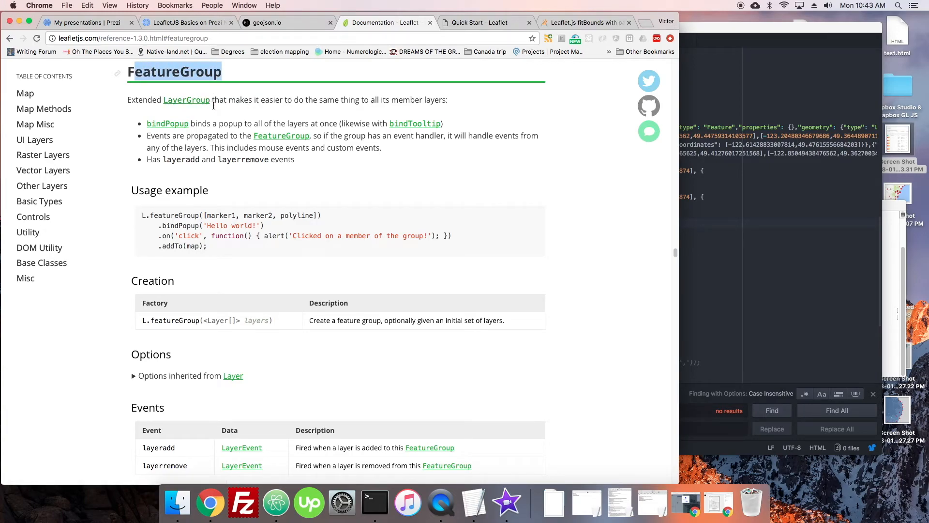
mouse_move(154, 95)
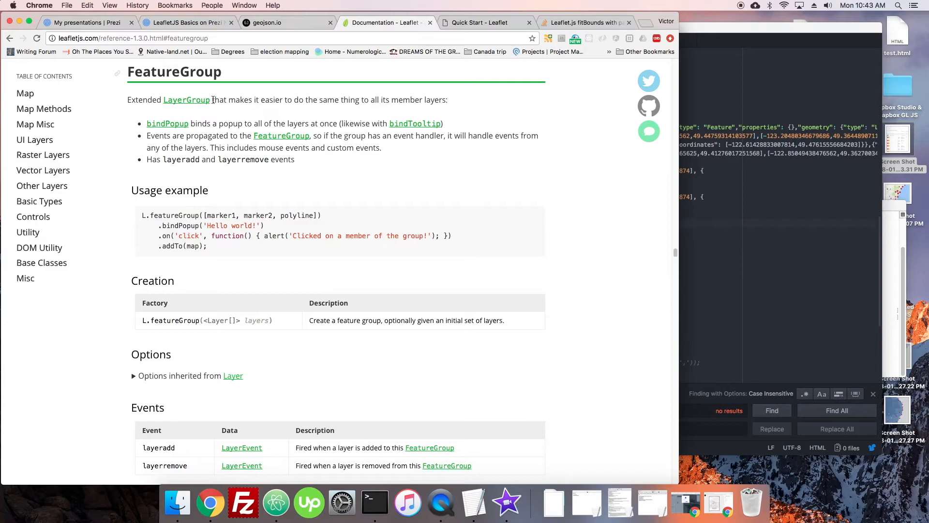
mouse_move(234, 108)
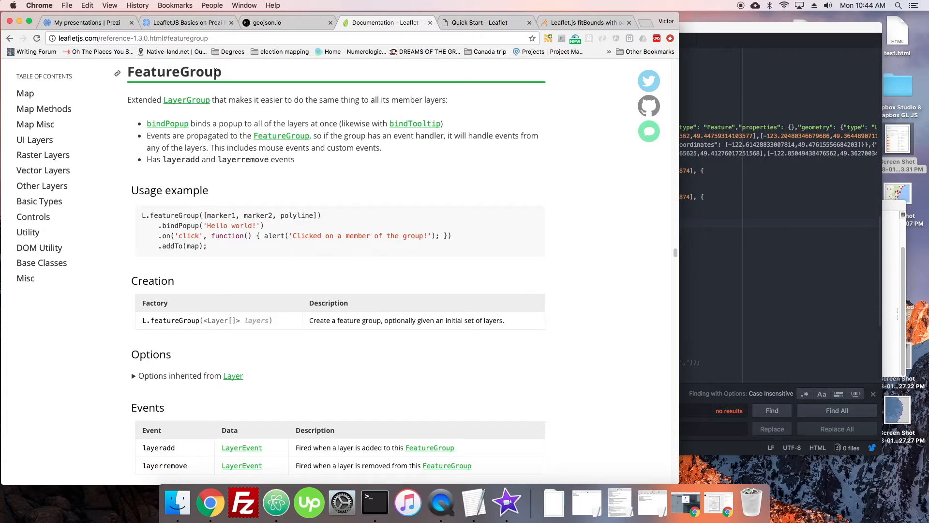
mouse_move(146, 95)
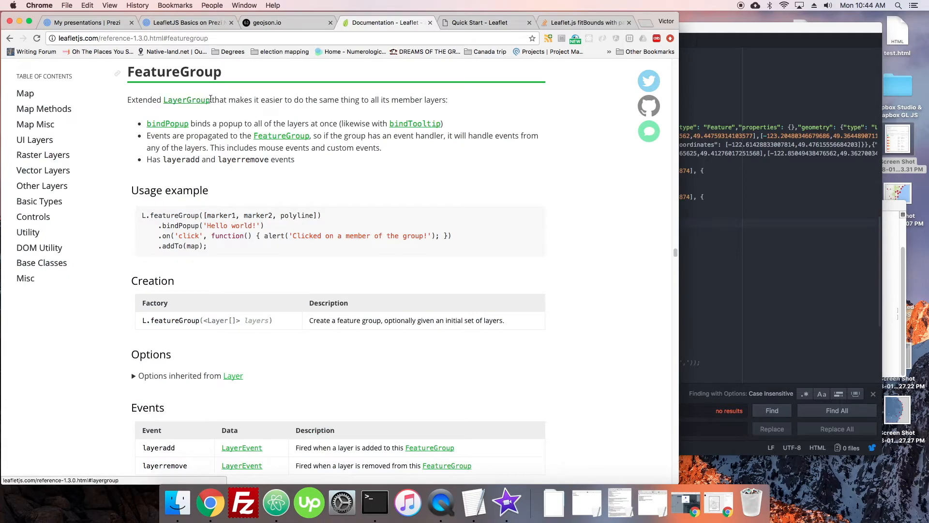
mouse_move(229, 117)
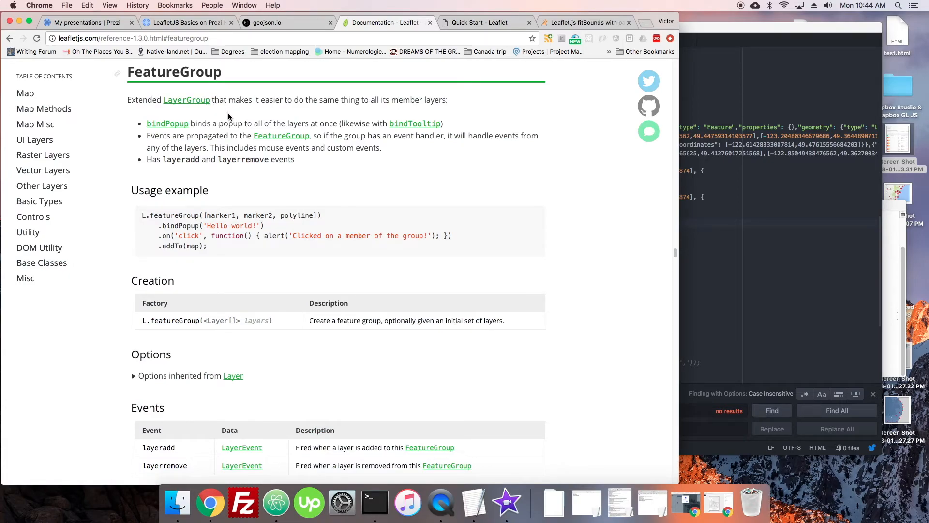
mouse_move(281, 136)
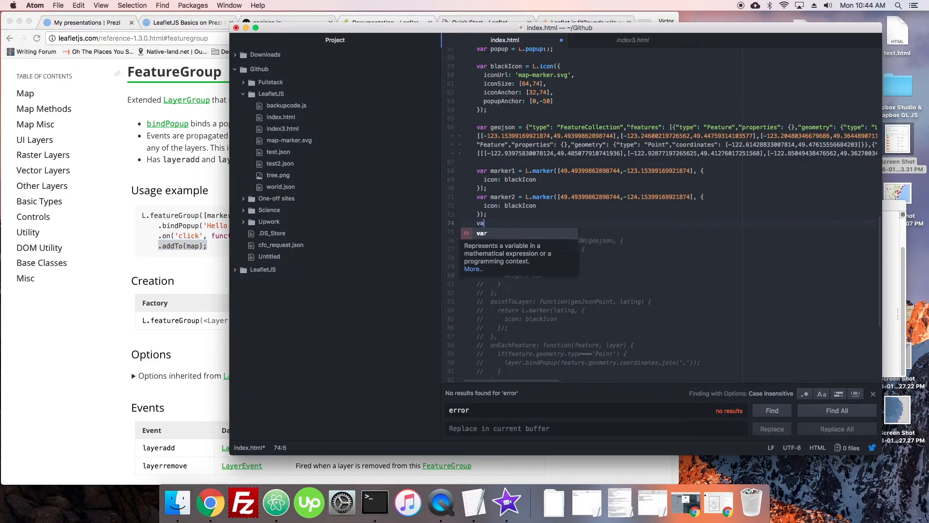
Define var featureGroup = L.featureGroup([marker1,marker2]).addTo(map) in index.html.
type("featureGroup =")
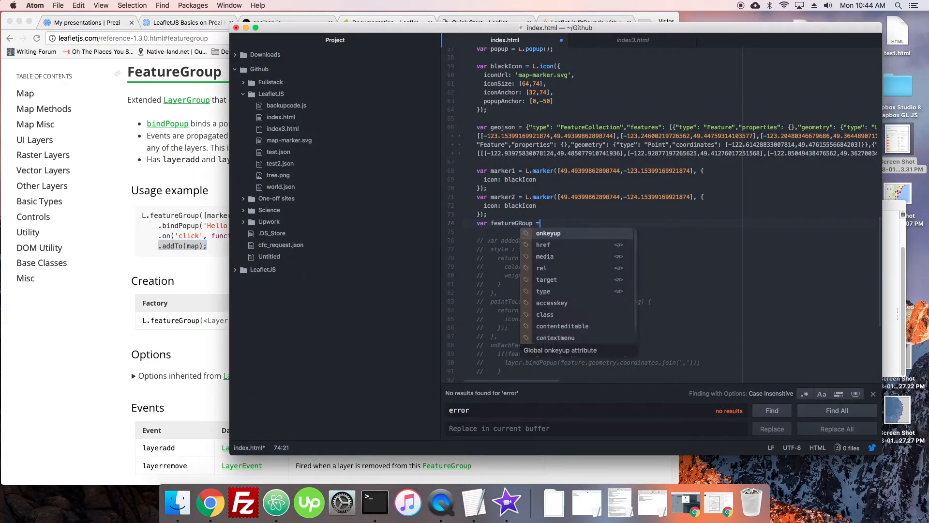
type("L.featureGroup(")
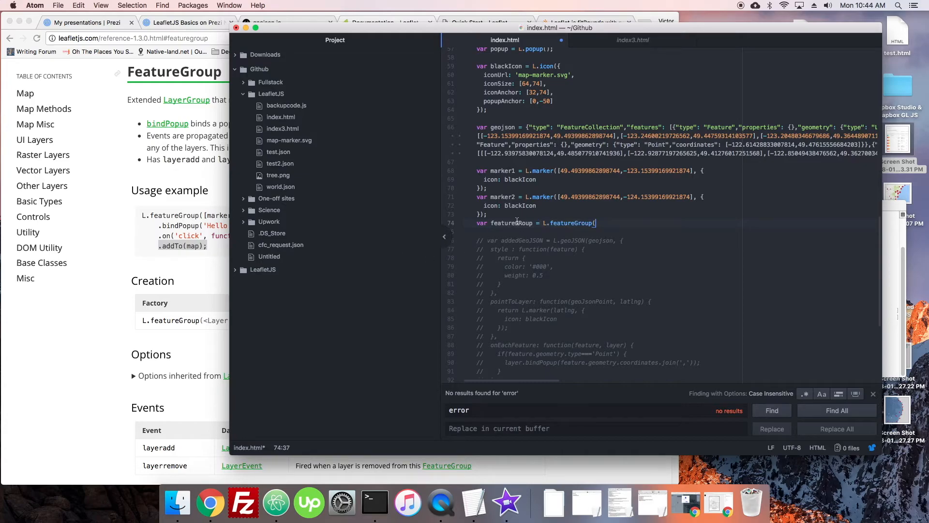
left_click(523, 223)
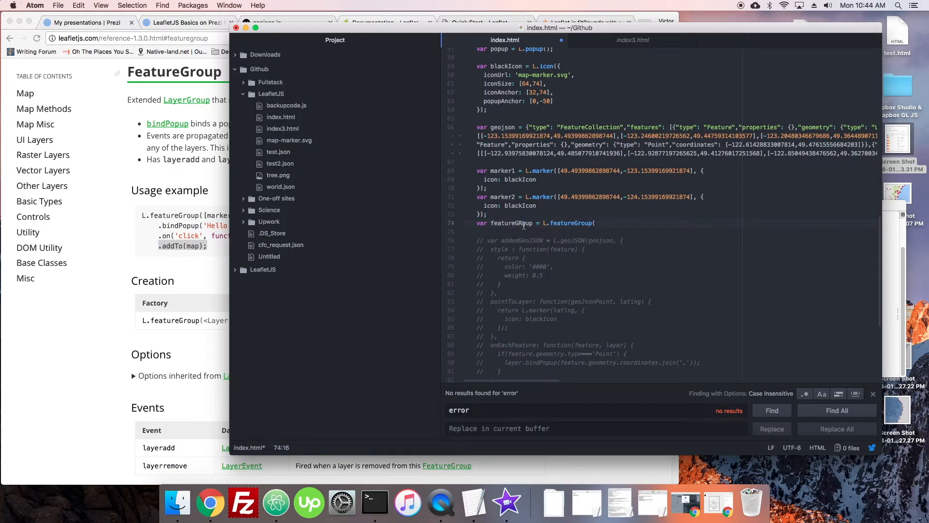
type("[]")
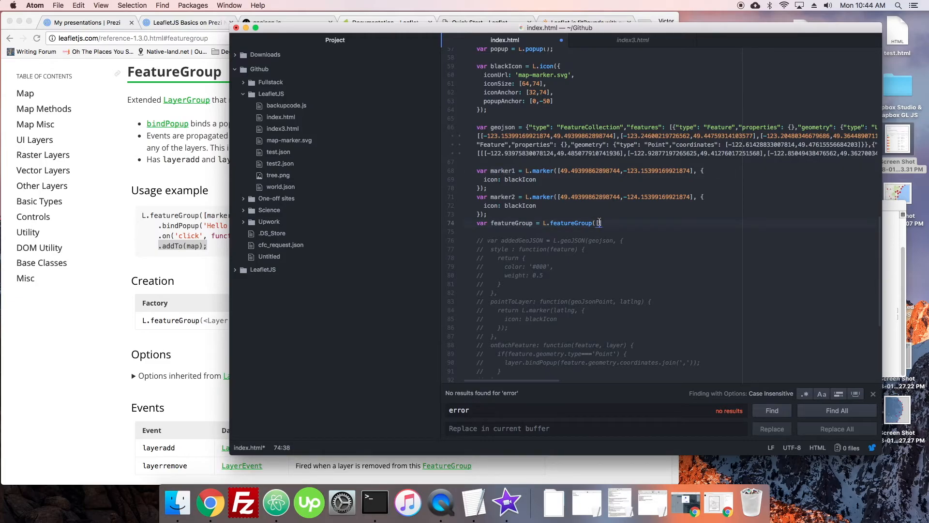
type("marker1,marker2]")
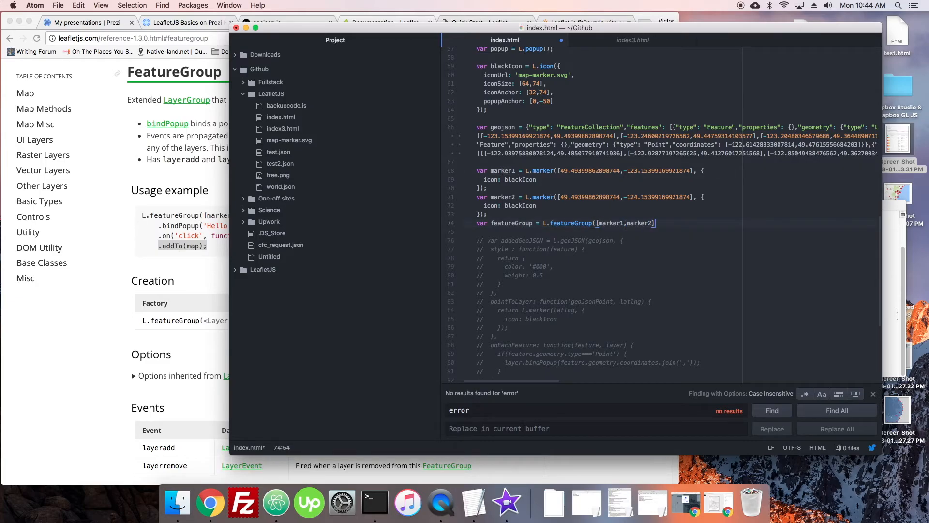
type(".addTo()")
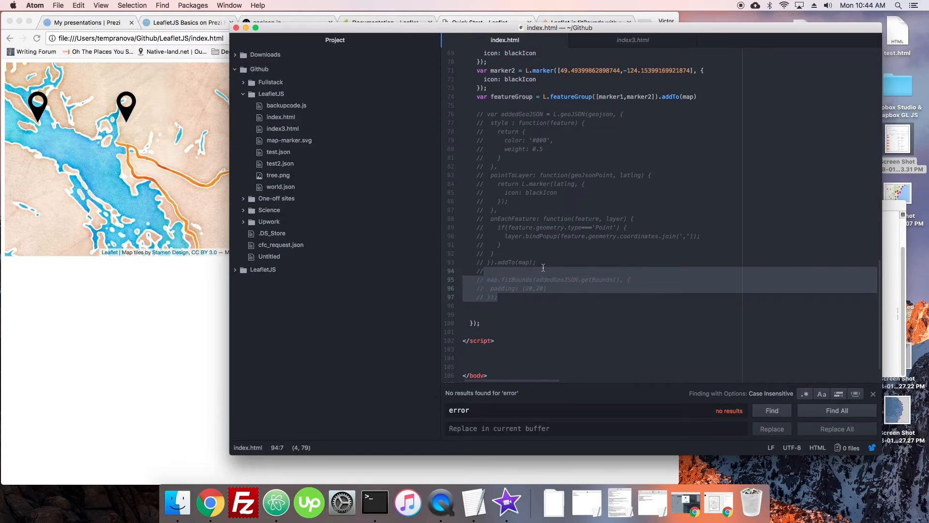
Move the map.fitBounds block below featureGroup, using featureGroup.getBounds() with padding [20,20].
scroll("up", 3)
type("featureGroup")
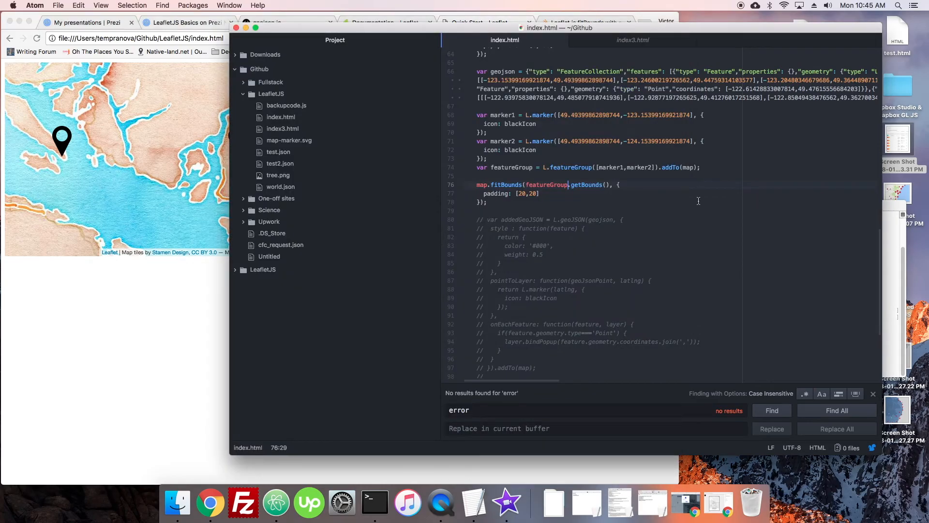
left_click(506, 141)
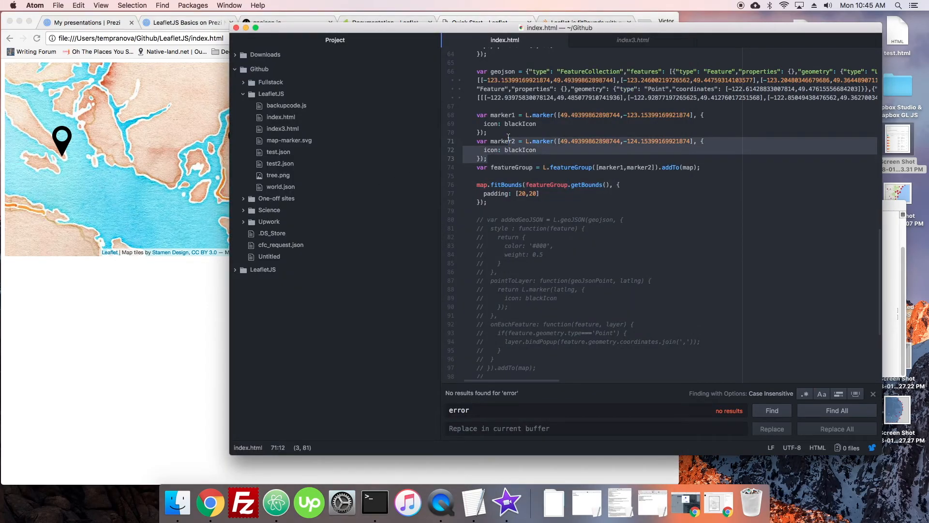